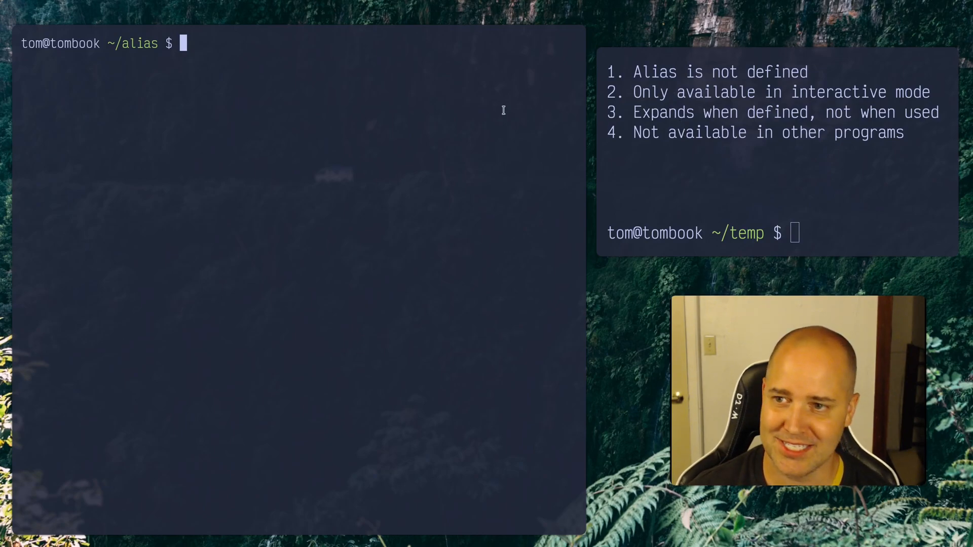
mouse_move(517, 236)
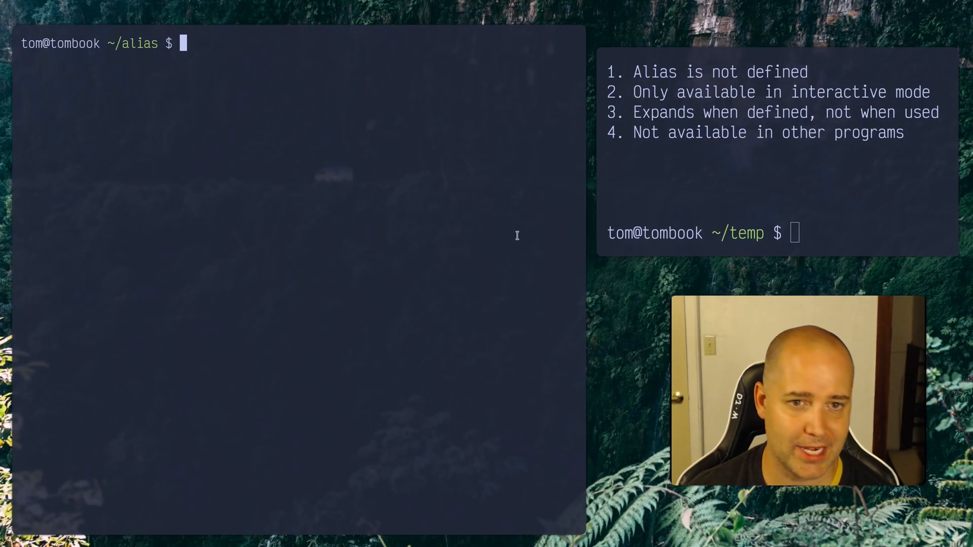
mouse_move(477, 205)
type("ll")
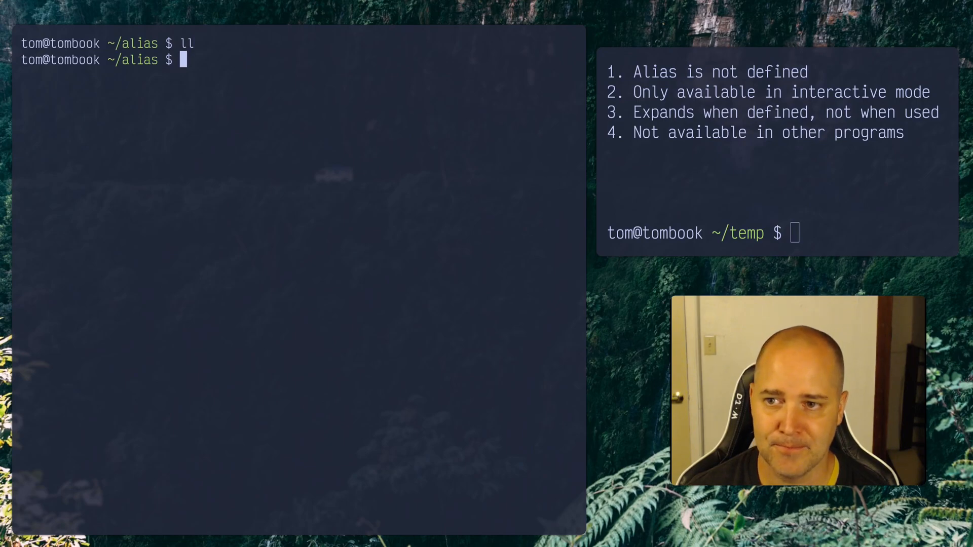
List the aliases, confirm which alias finds nothing on the PATH, then inspect it with type alias.
type("alias")
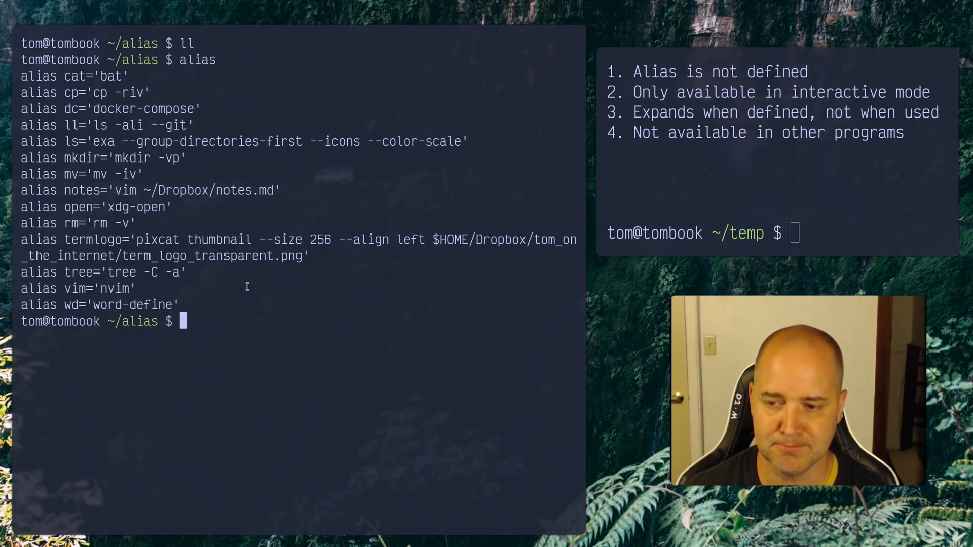
type("alias")
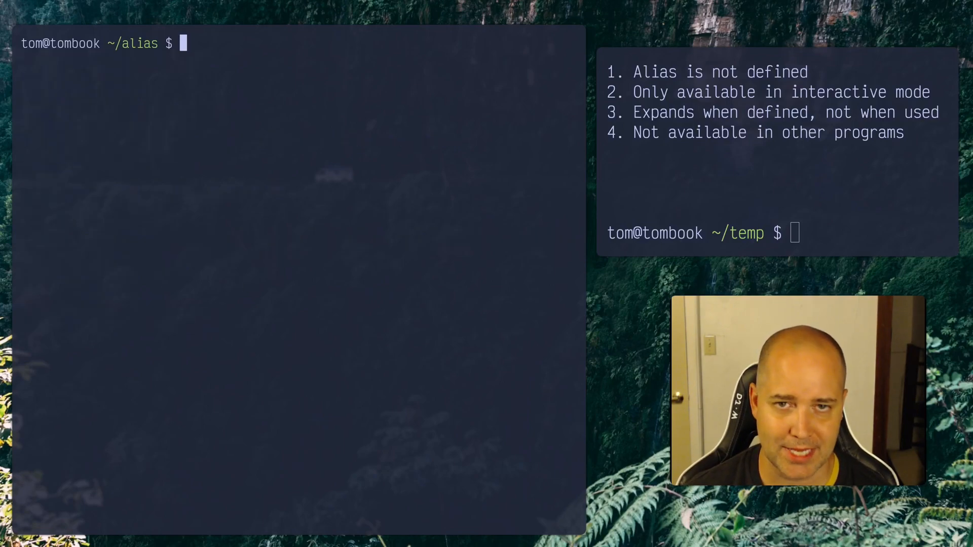
type("which")
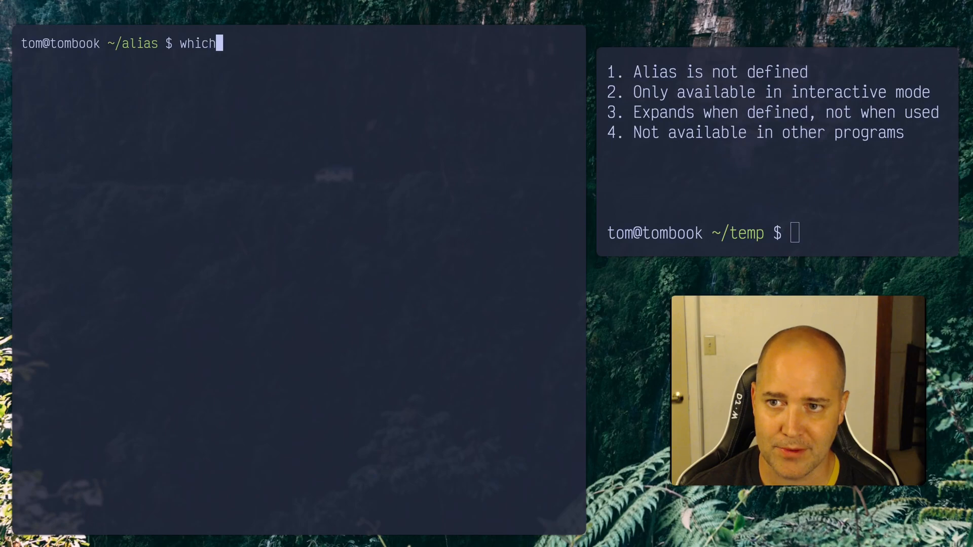
type("alias")
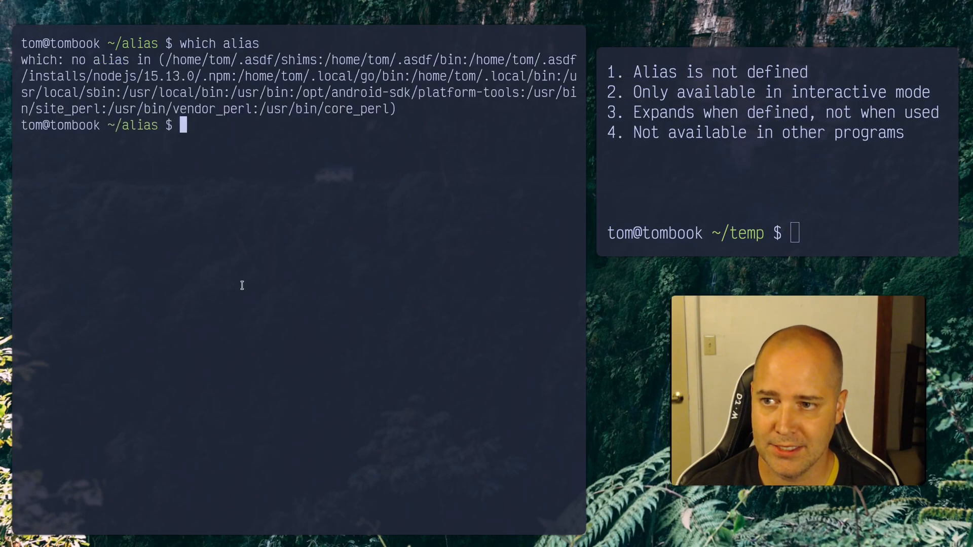
double_click(99, 60)
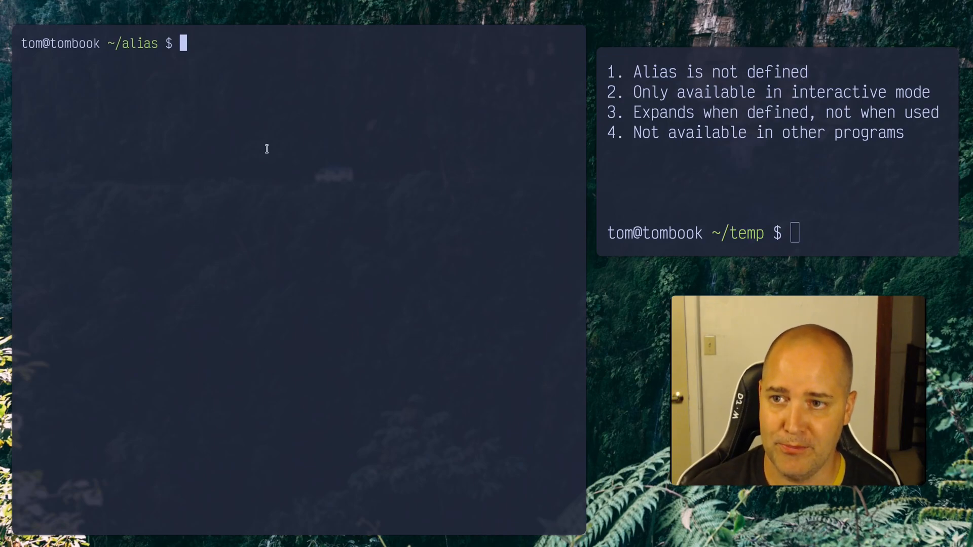
type("type alias")
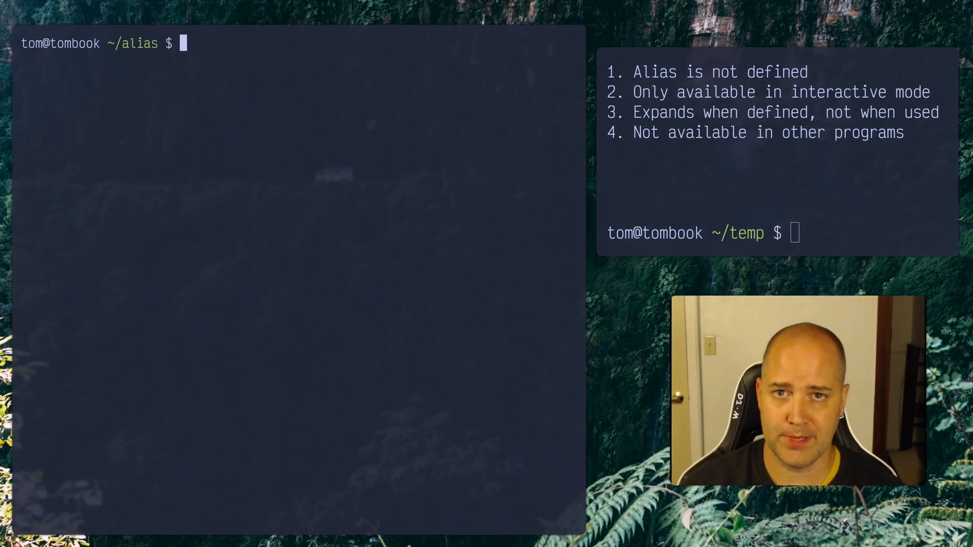
Create dog.txt with touch and check the ls alias definition in the alias list.
type("alias")
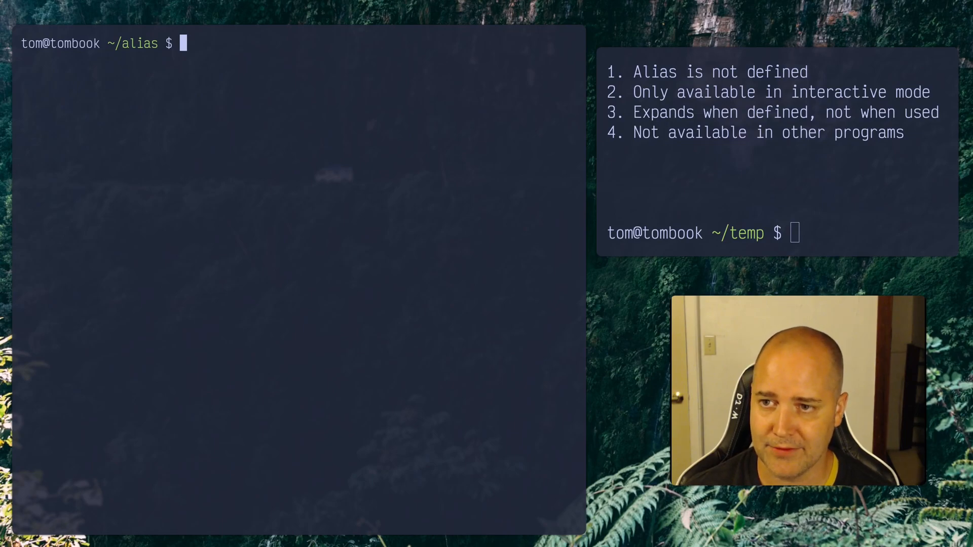
type("touch")
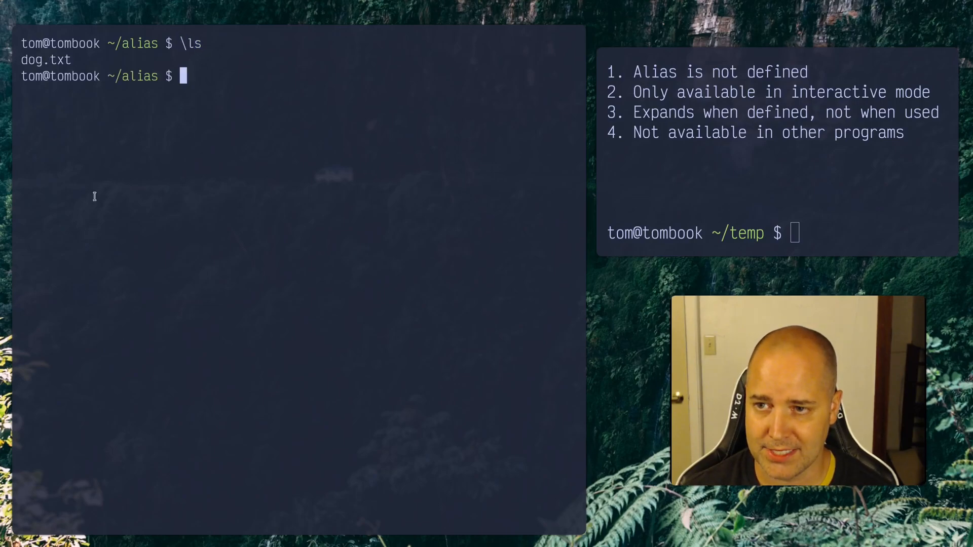
double_click(46, 60)
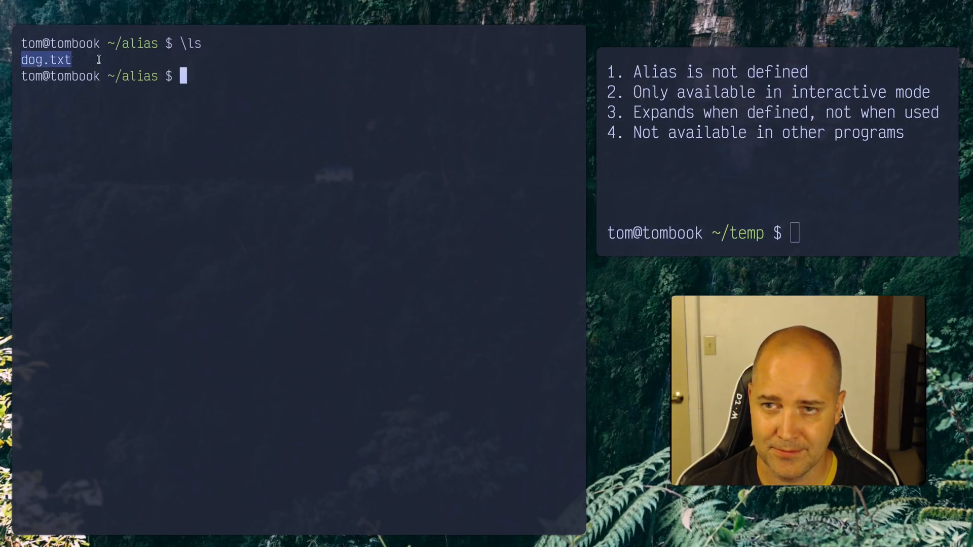
type("lias")
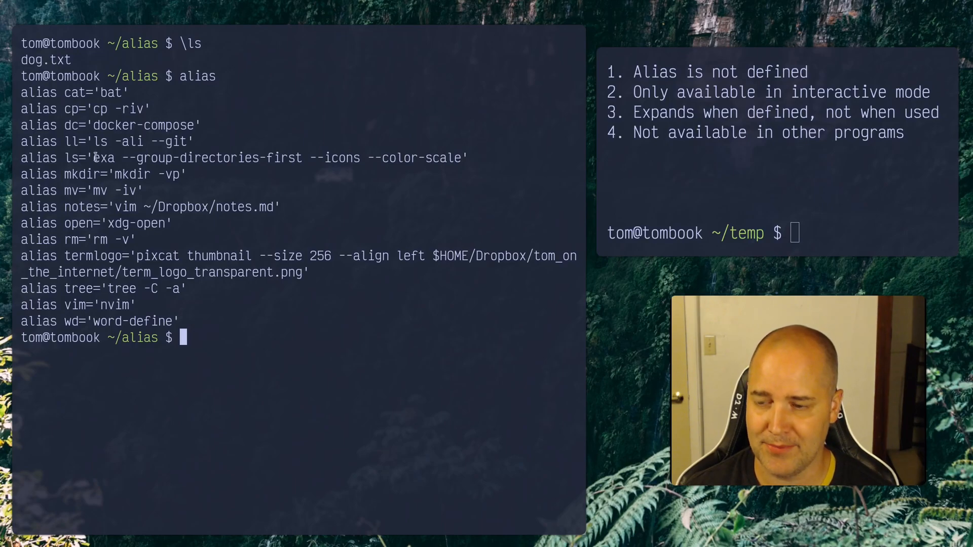
double_click(68, 157)
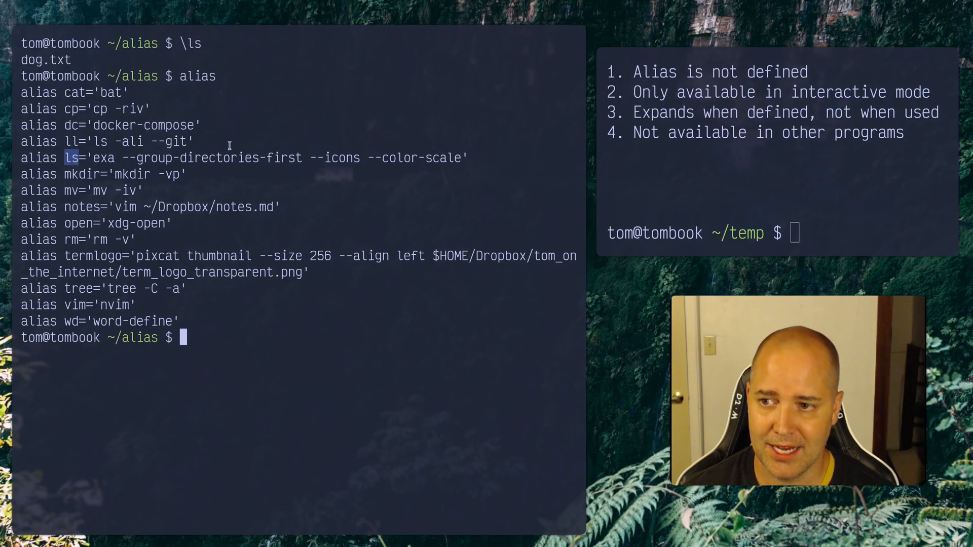
Compare ls (icon output) against \ls (plain output) on a cleared screen.
key("ctrl+l")
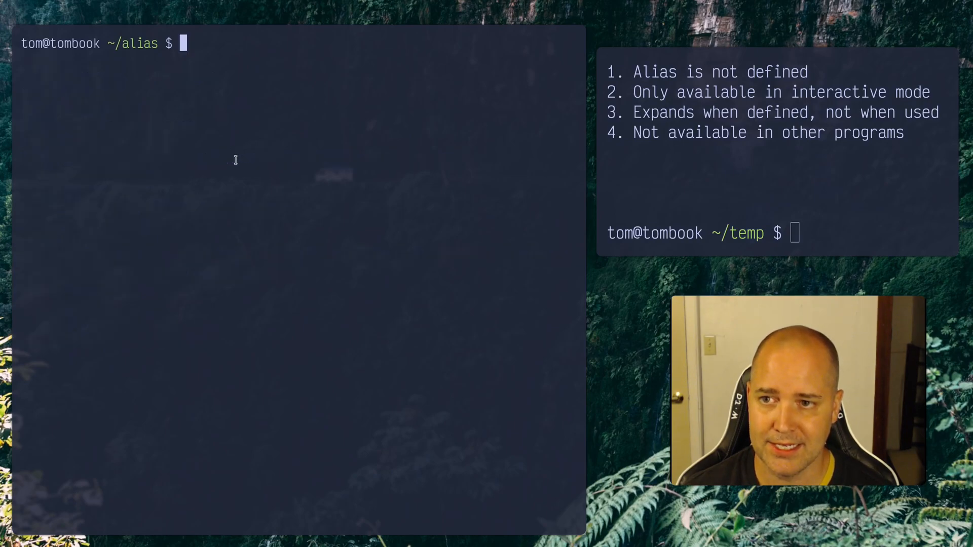
type("ls")
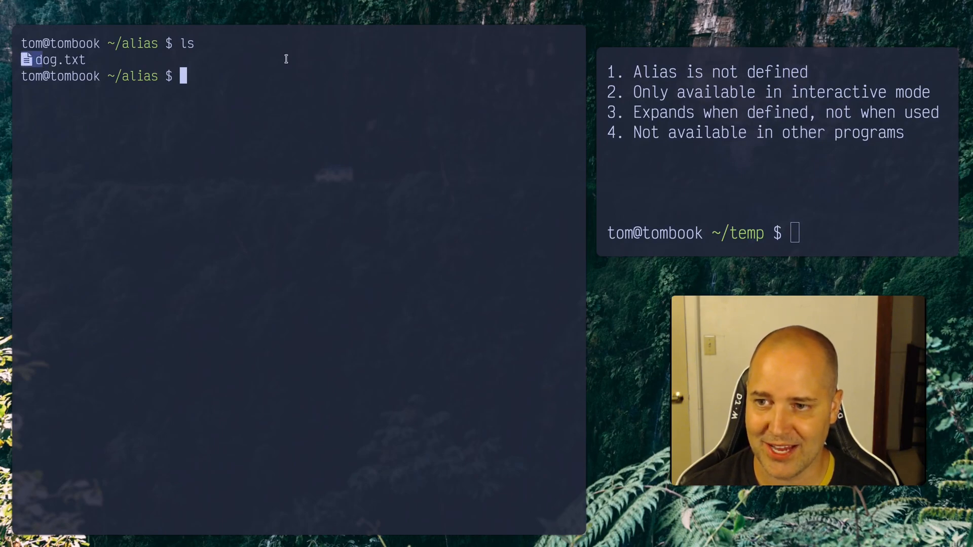
type("\\ls")
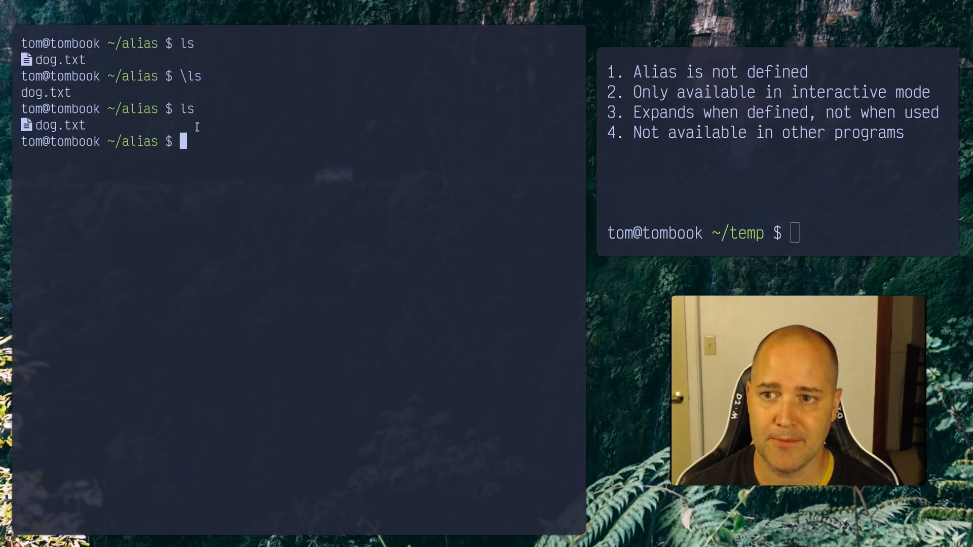
type("al")
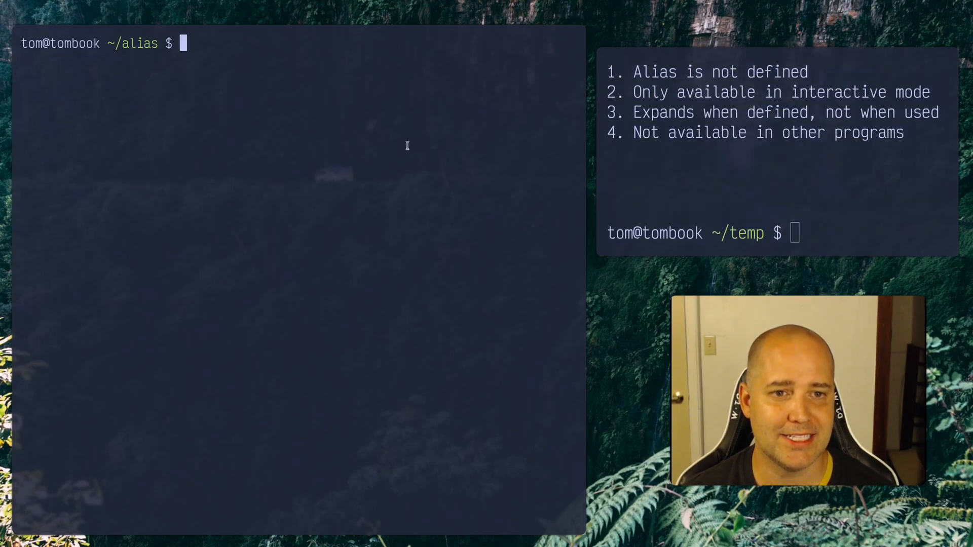
From the home directory, view the alias definitions in .bashrc in Neovim and quit.
type("ali")
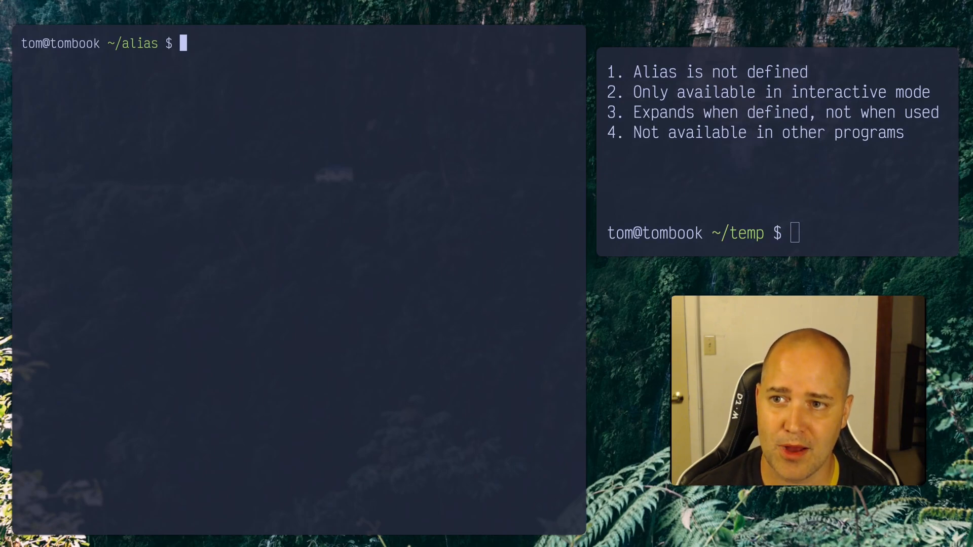
type("vim .ba")
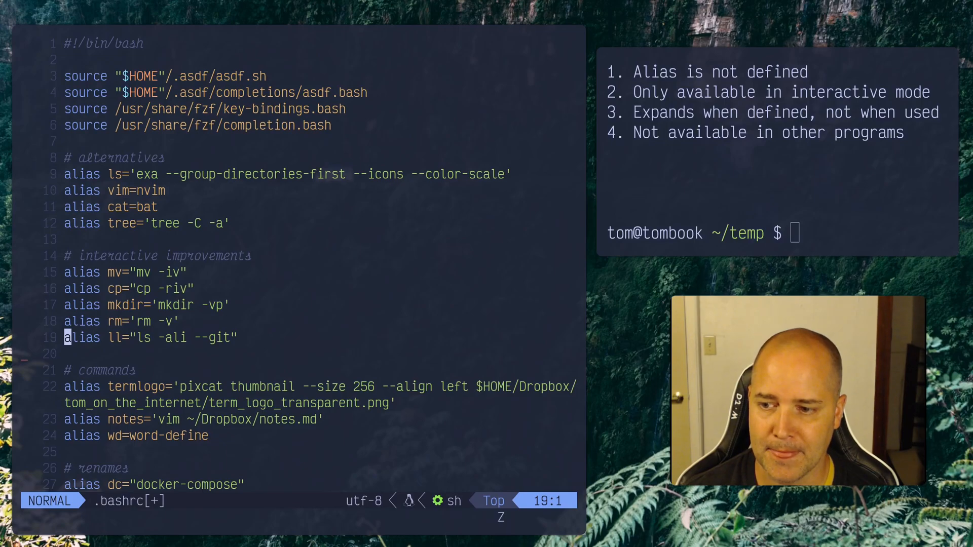
key("k")
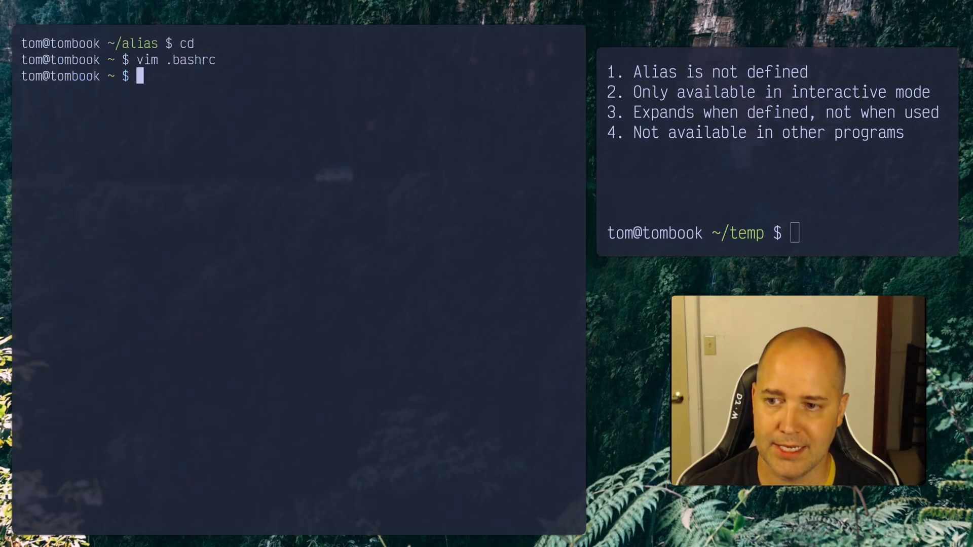
Define a new alias hello='echo hi' after listing the existing aliases.
type("alias")
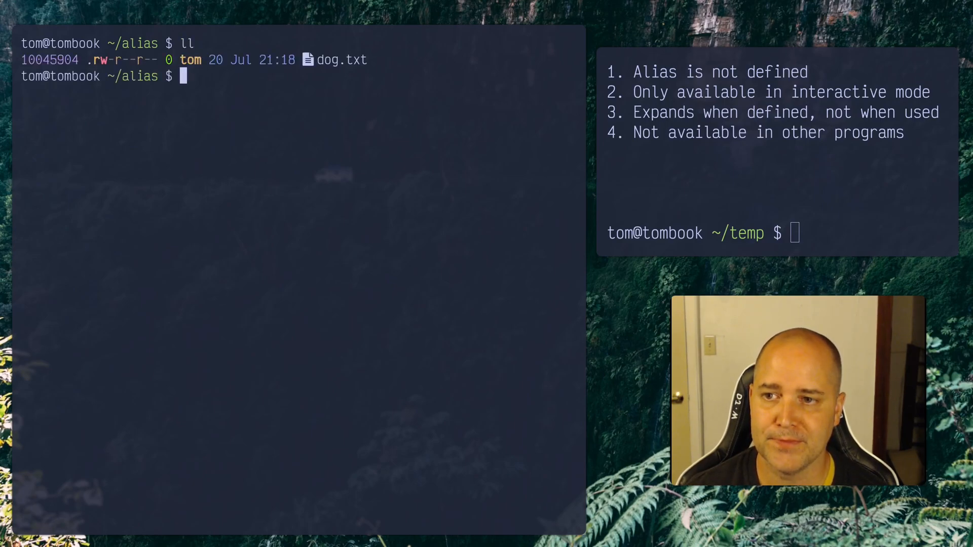
type("alias")
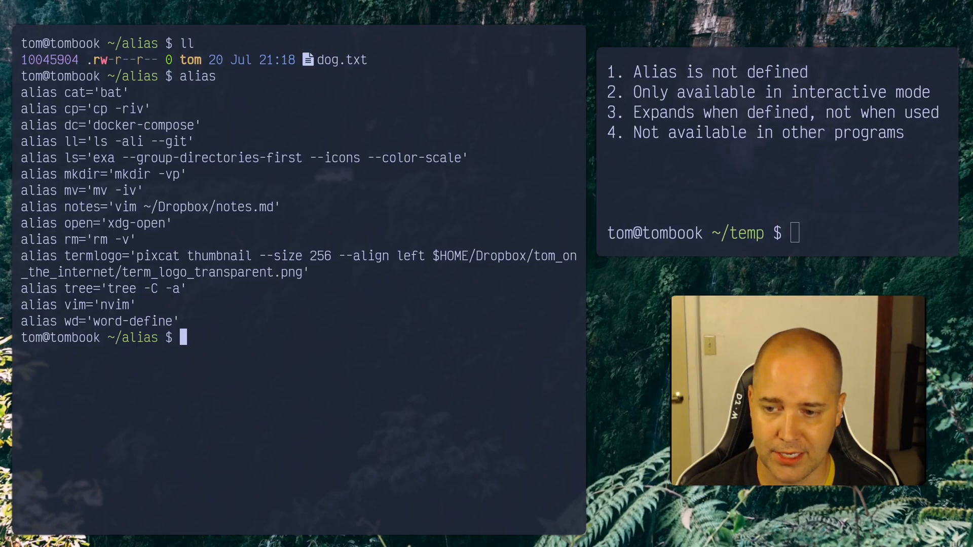
type("a")
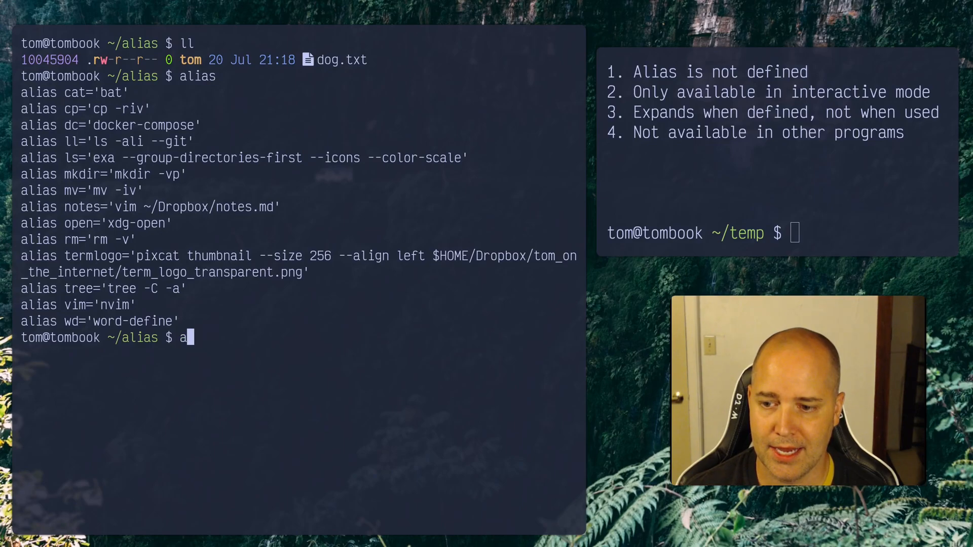
type("lias hello=")
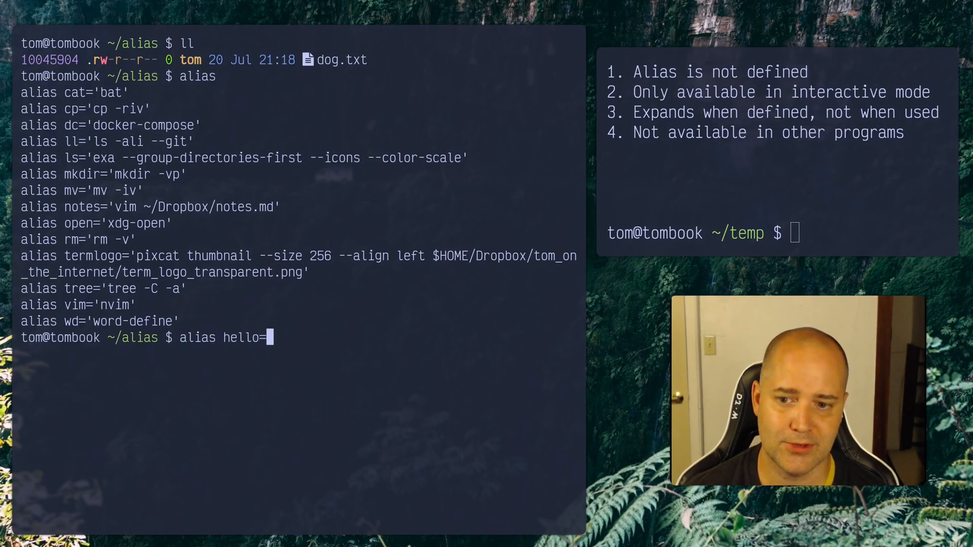
type("'echo")
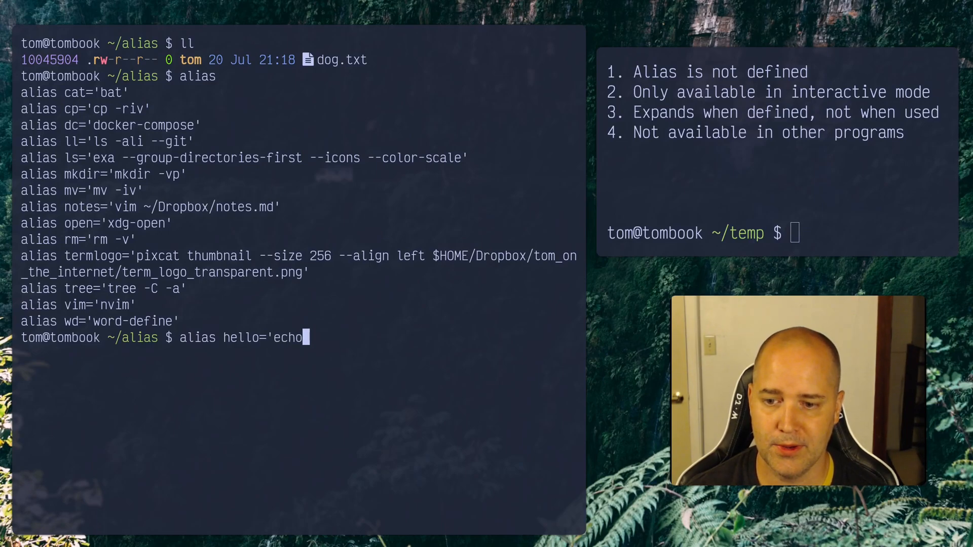
key("ctrl+l")
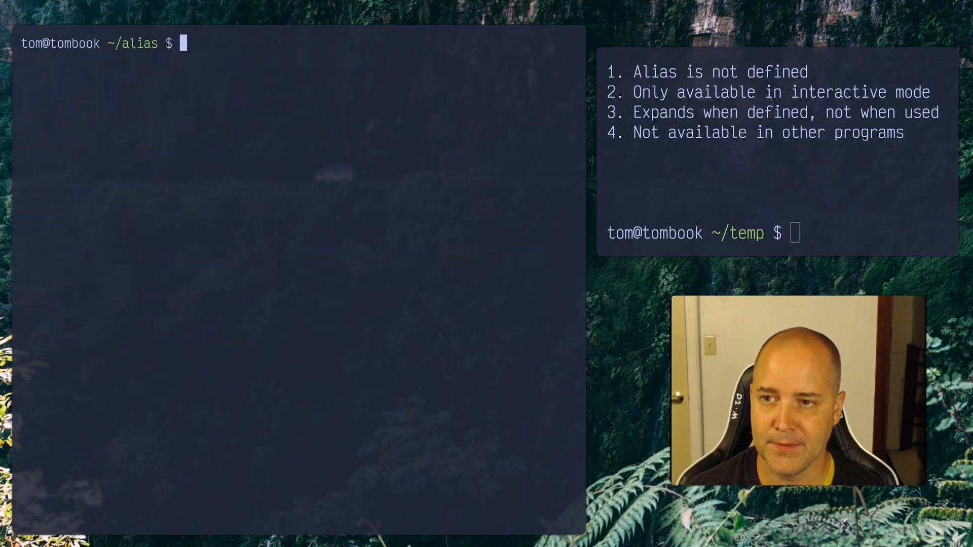
Run hello to print hi and confirm it appears in the alias list.
type("hello")
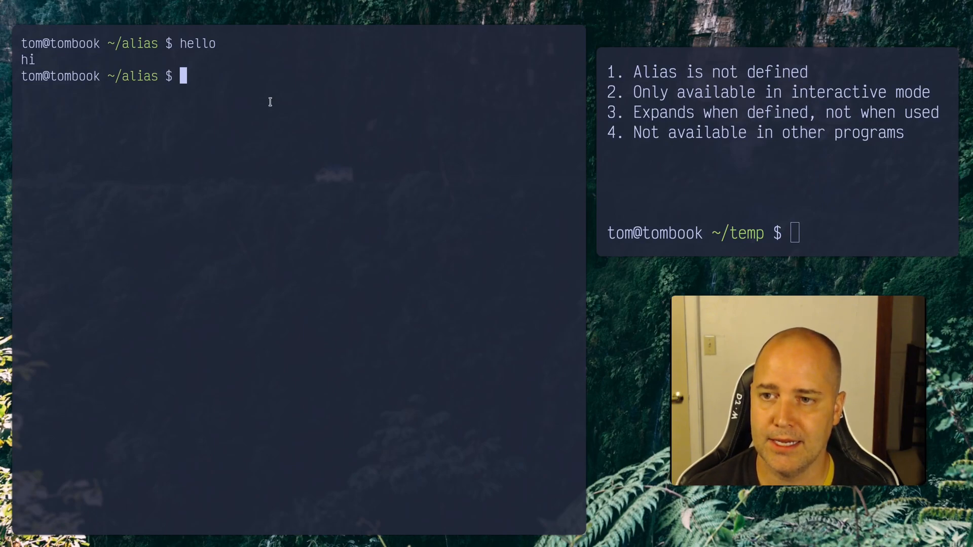
type("alias")
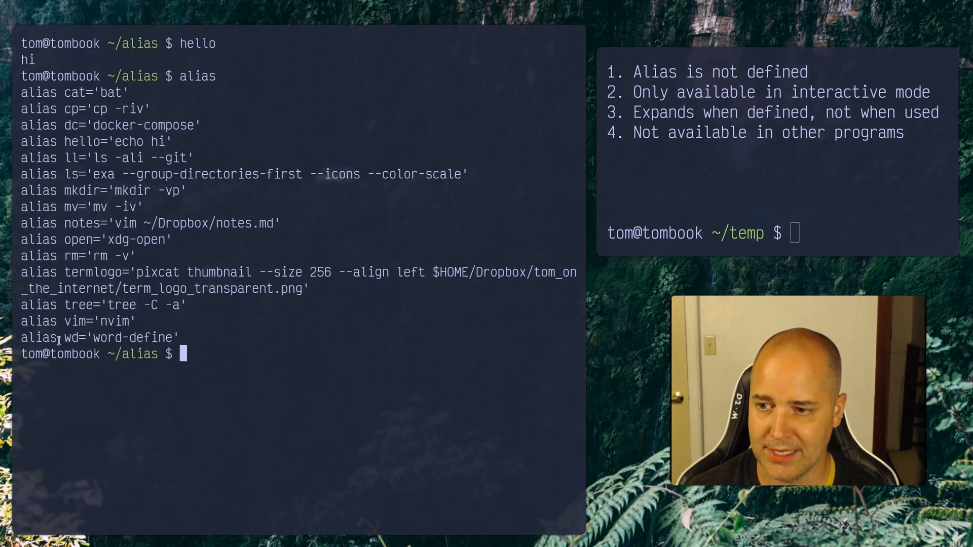
double_click(82, 142)
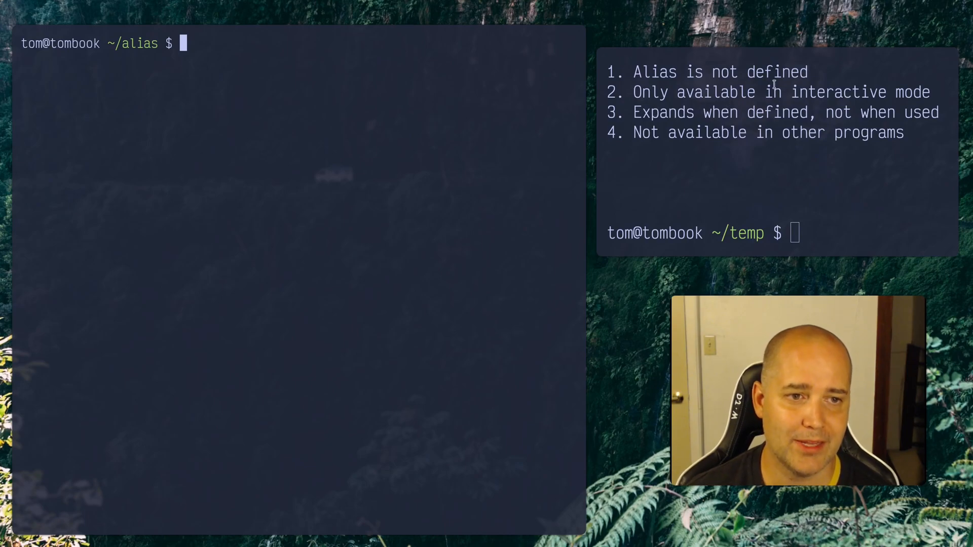
Discard a stray typed line and create myscript.sh with touch.
type("airestnarsi")
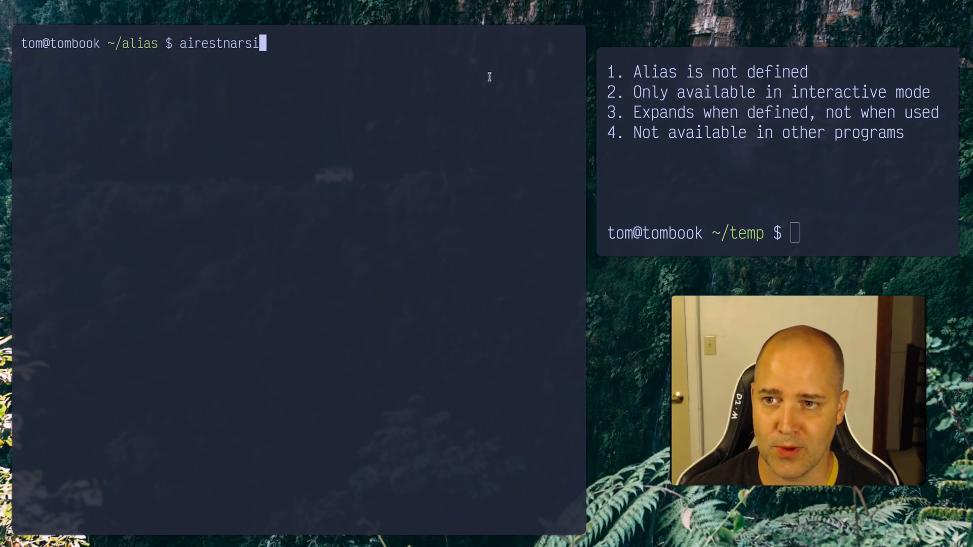
key("ctrl+c")
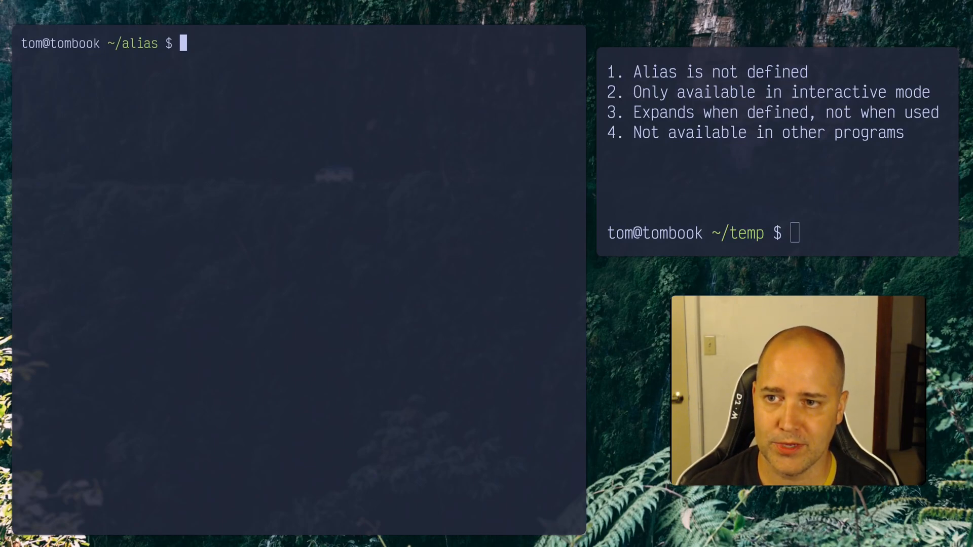
type("touch mysic")
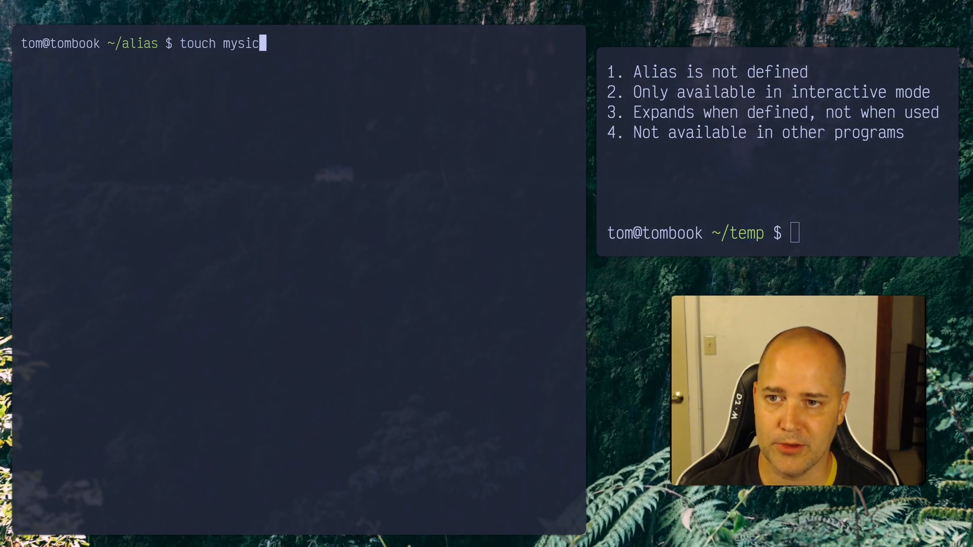
type("script.")
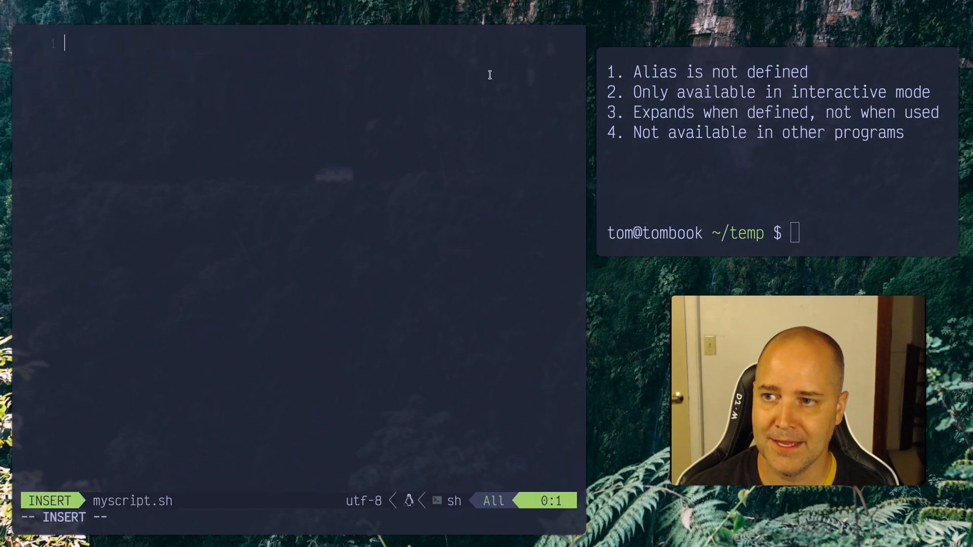
In Neovim write myscript.sh with #!/bin/bash above an ls line and save it.
type("ls")
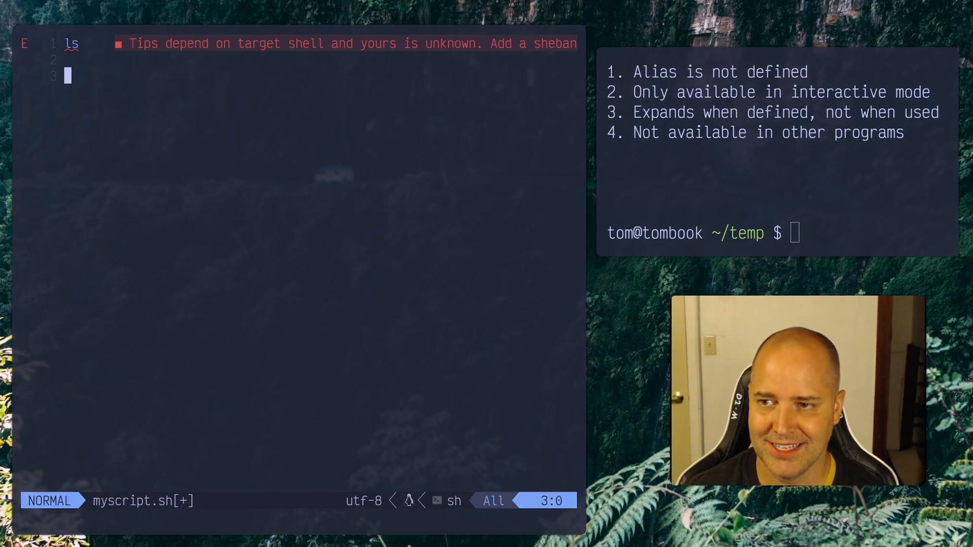
type("#1")
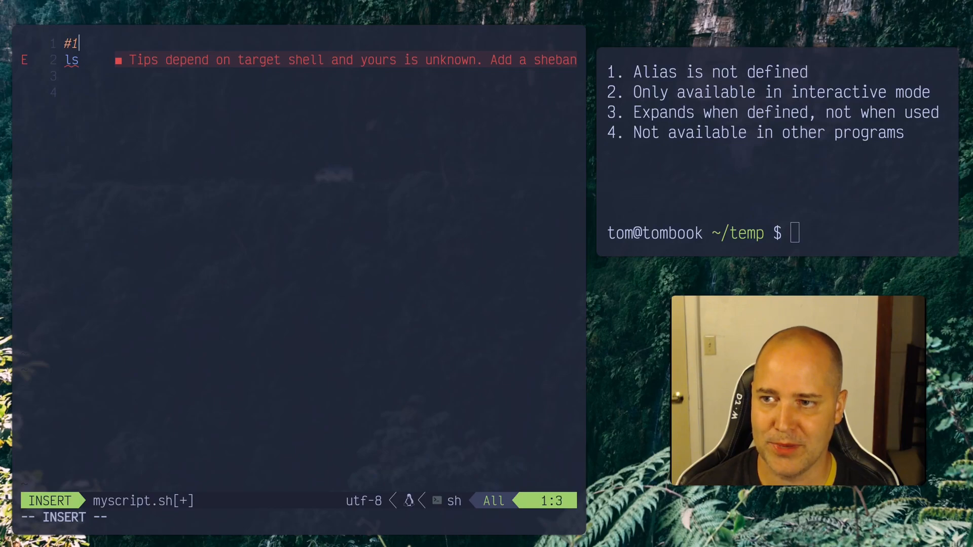
type("!/bin/bash")
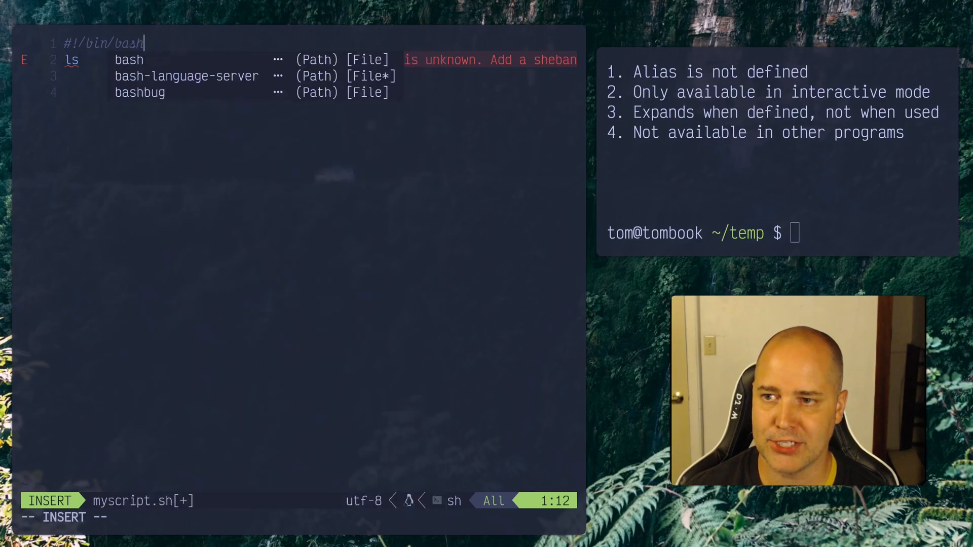
key("Escape")
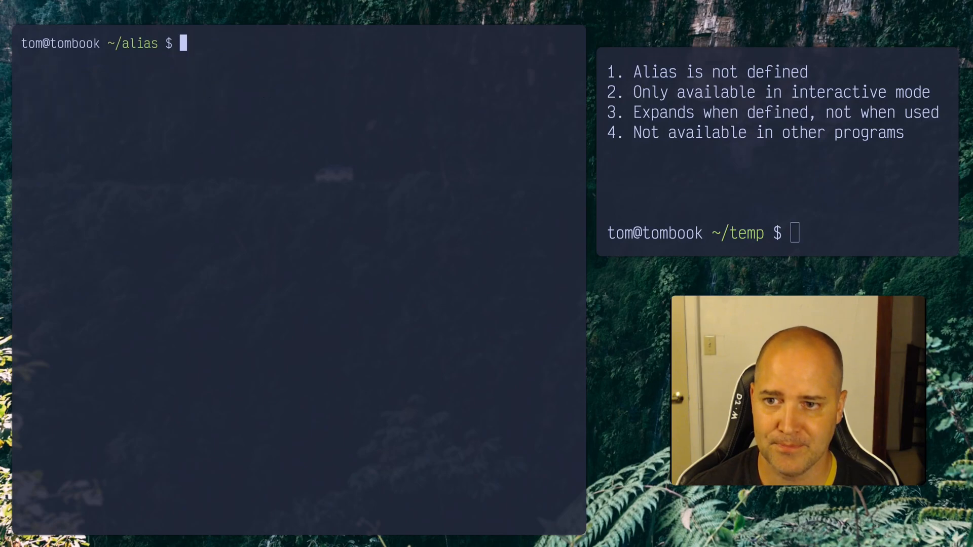
Show bash myscript.sh lists files plainly while interactive ls shows icons, the alias not applying.
type("bash myscript.sh")
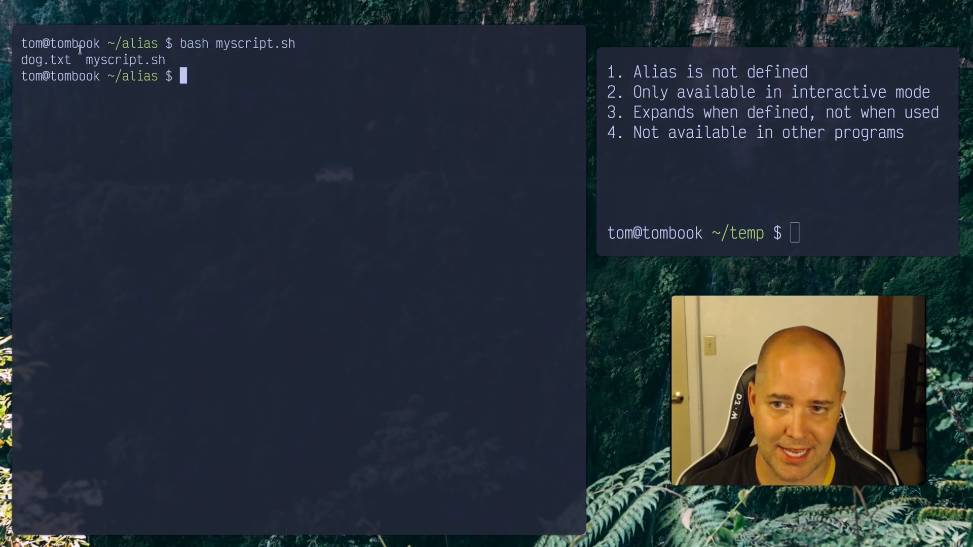
mouse_move(260, 93)
type("alias")
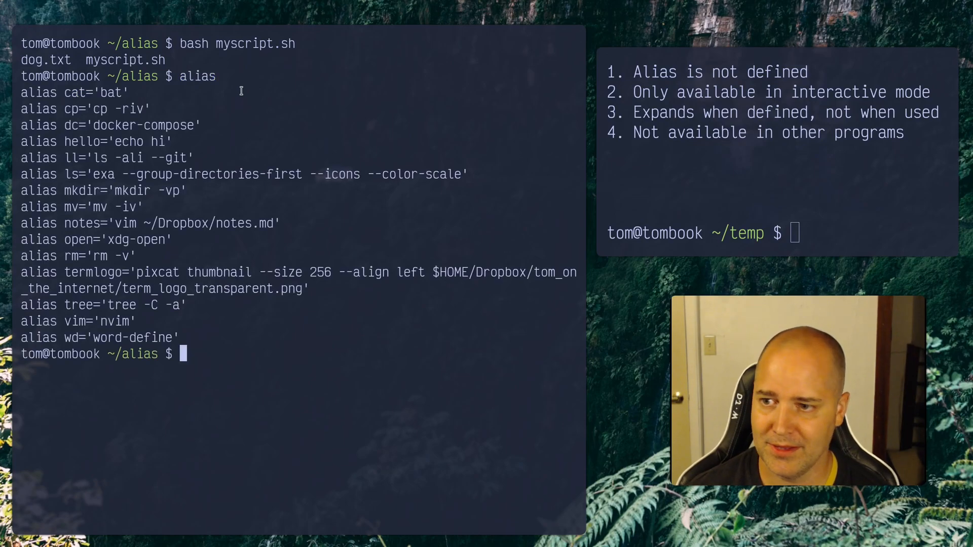
double_click(71, 174)
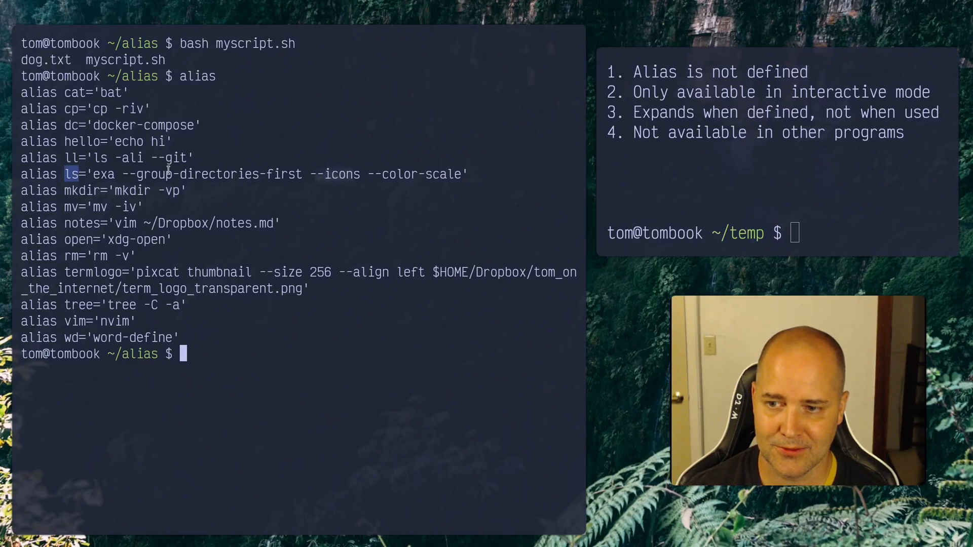
type("ls")
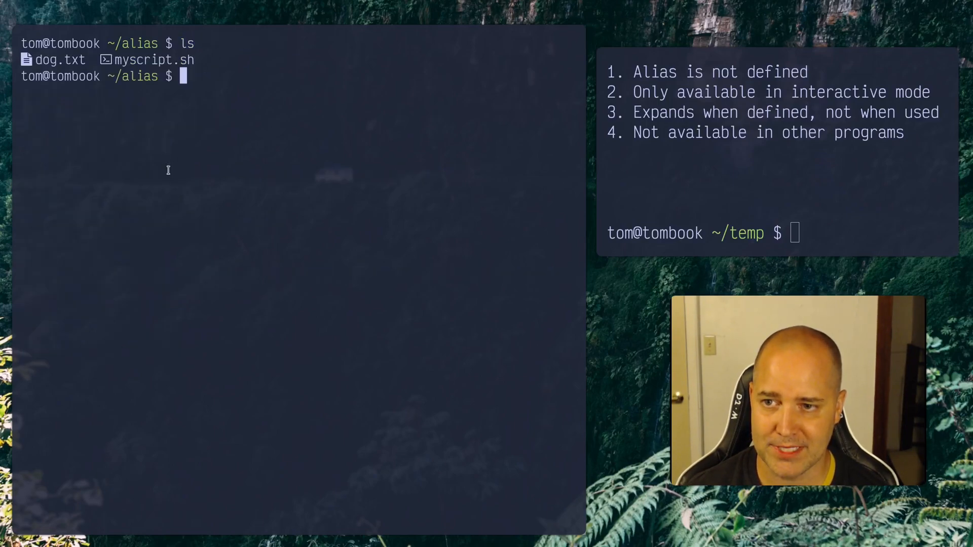
mouse_move(245, 118)
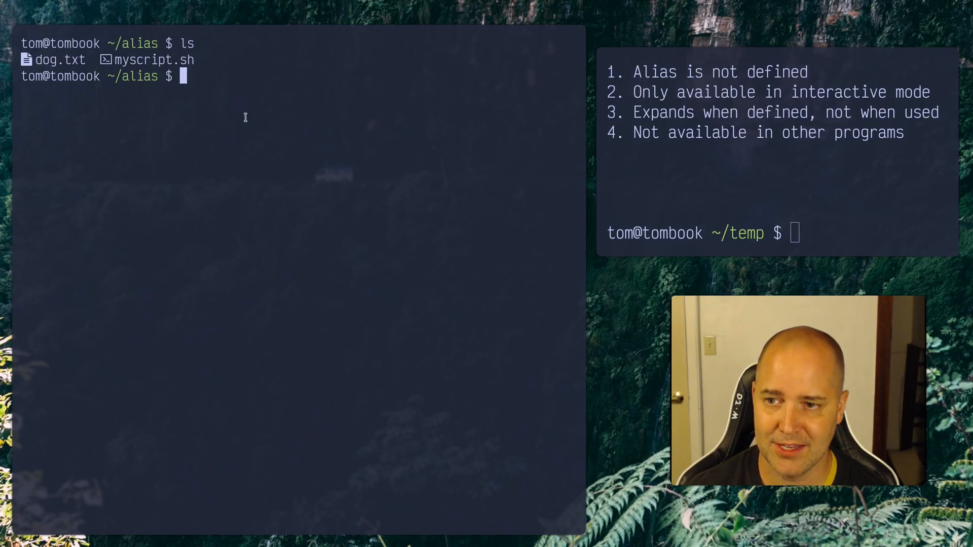
type("bash myscript.sh")
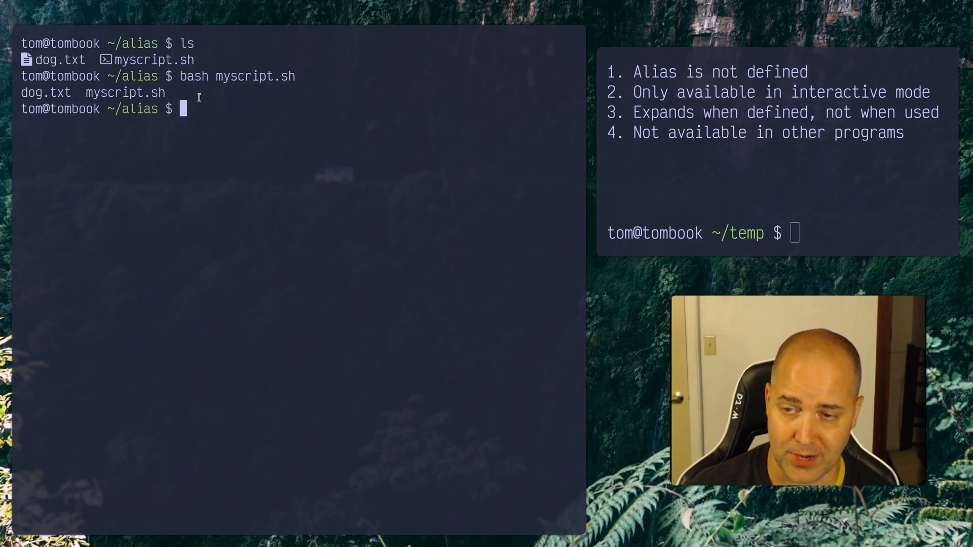
Review myscript.sh in vim, run hello and alias, then clear to an empty prompt.
type("vim myscript.s")
type("alias")
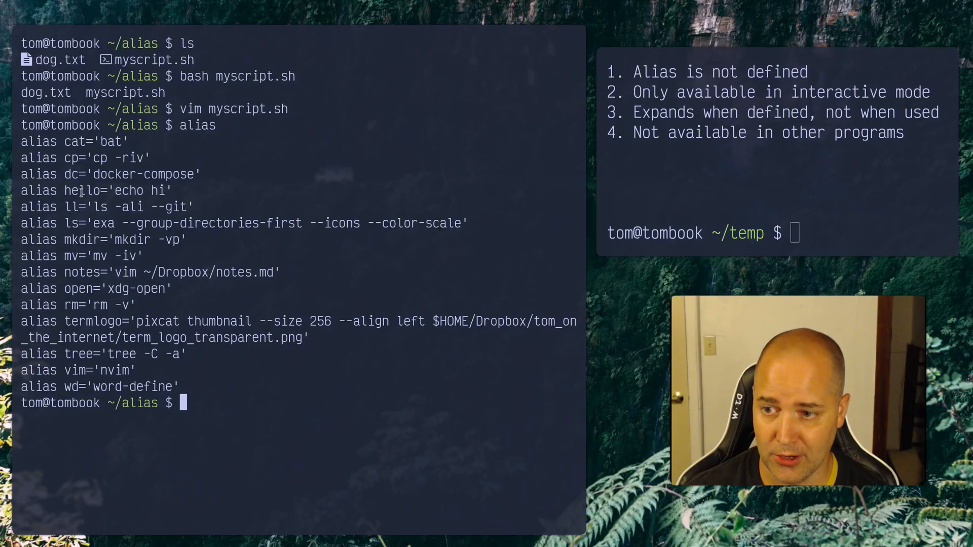
type("hel")
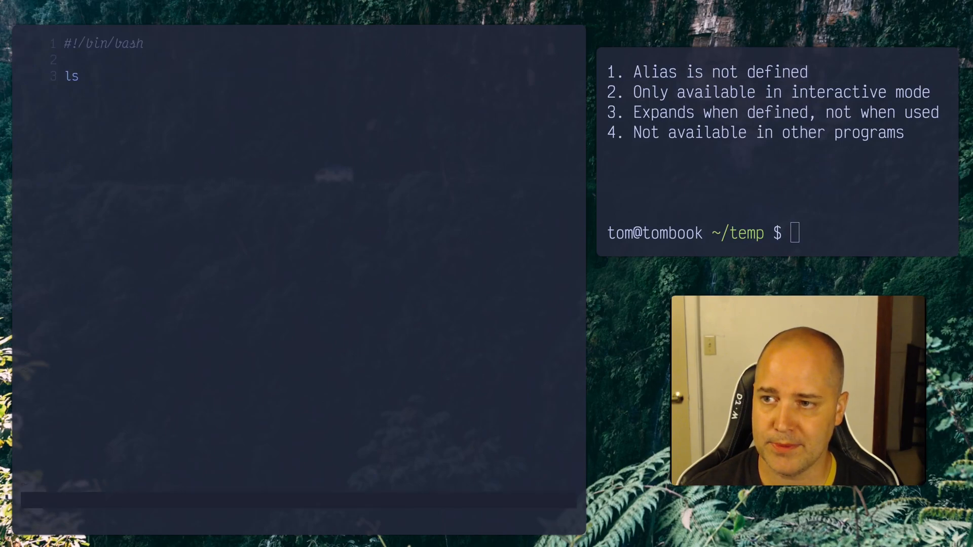
type("hello")
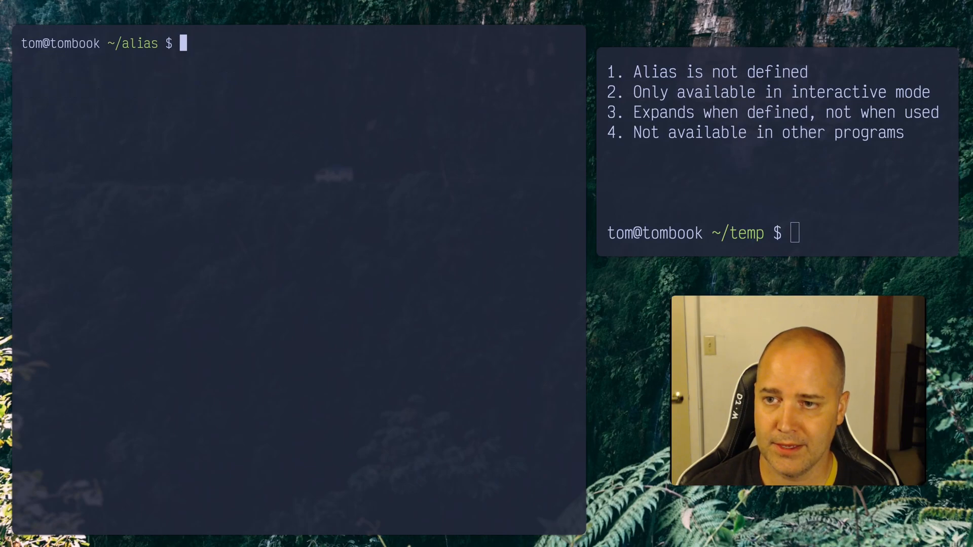
type("vim myscript.sh")
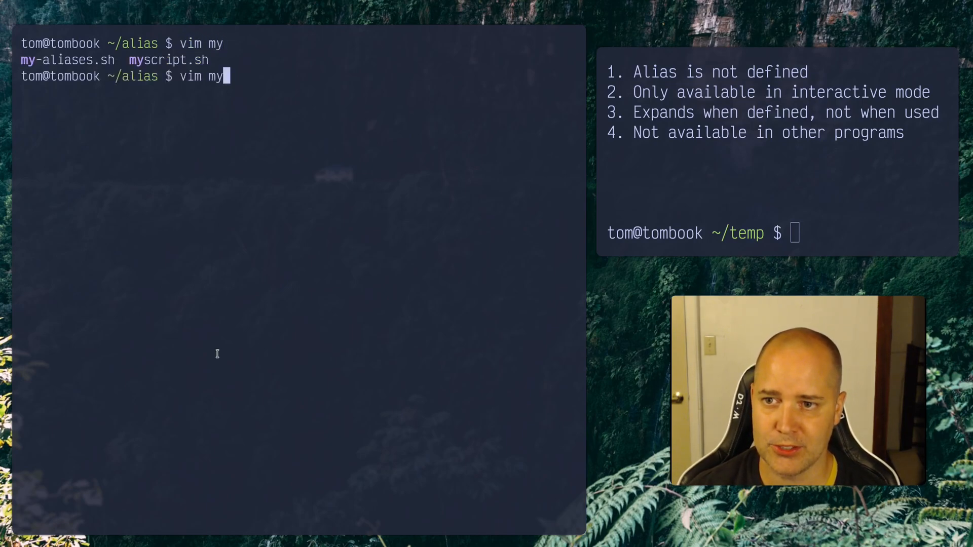
Inspect the double-quoted coolpwd alias with $PWD in my-aliases.sh, save, and return to the shell.
type("-")
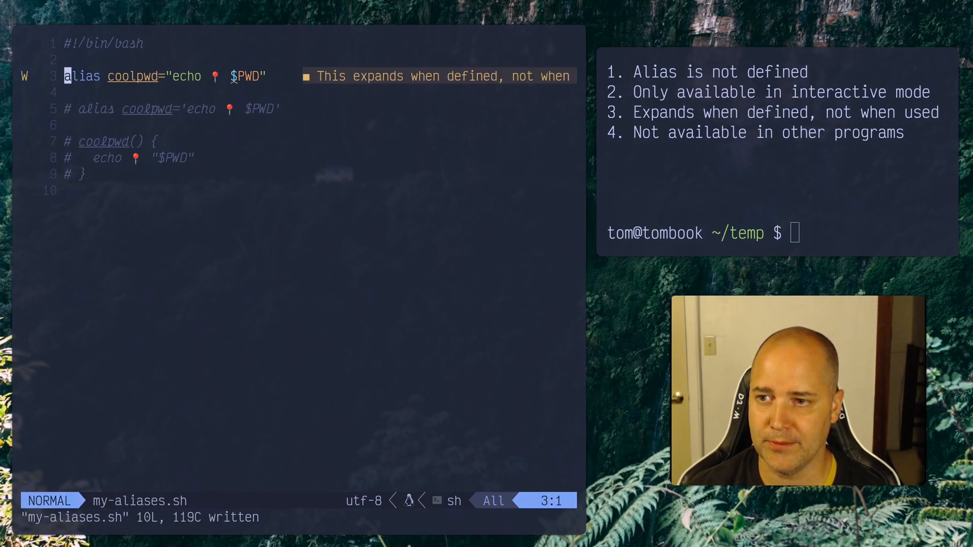
key("j")
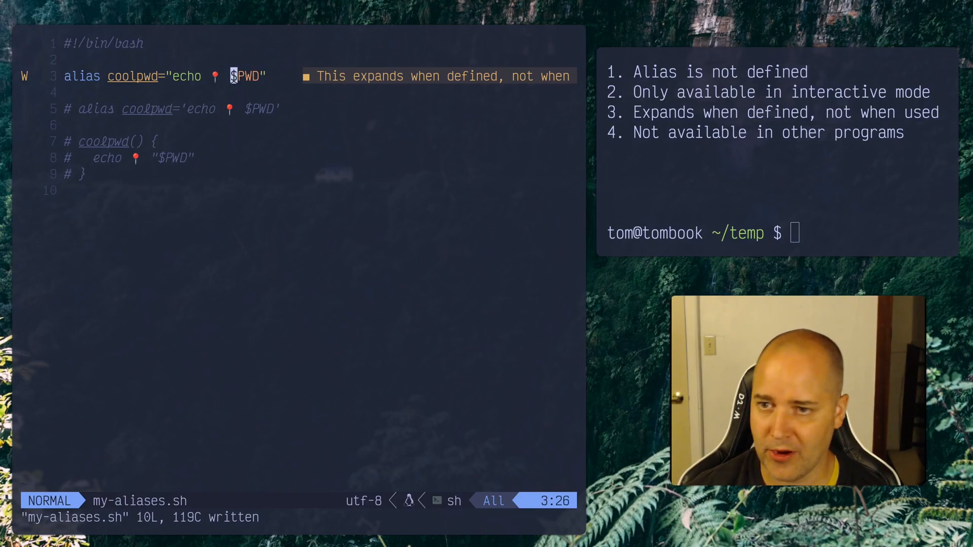
key("0")
type("source")
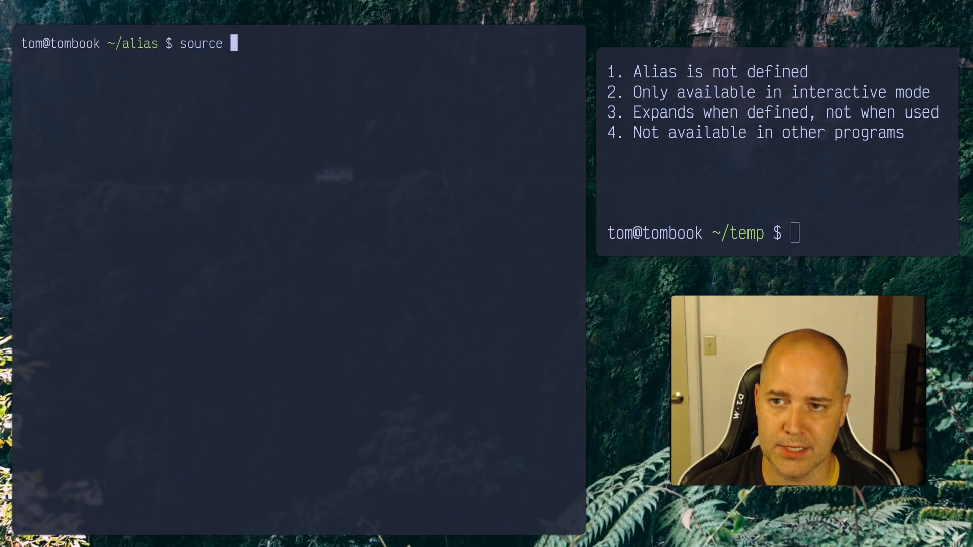
Source my-aliases.sh and show coolpwd still prints /home/tom/alias after cd to home.
type("my-aliases.sh")
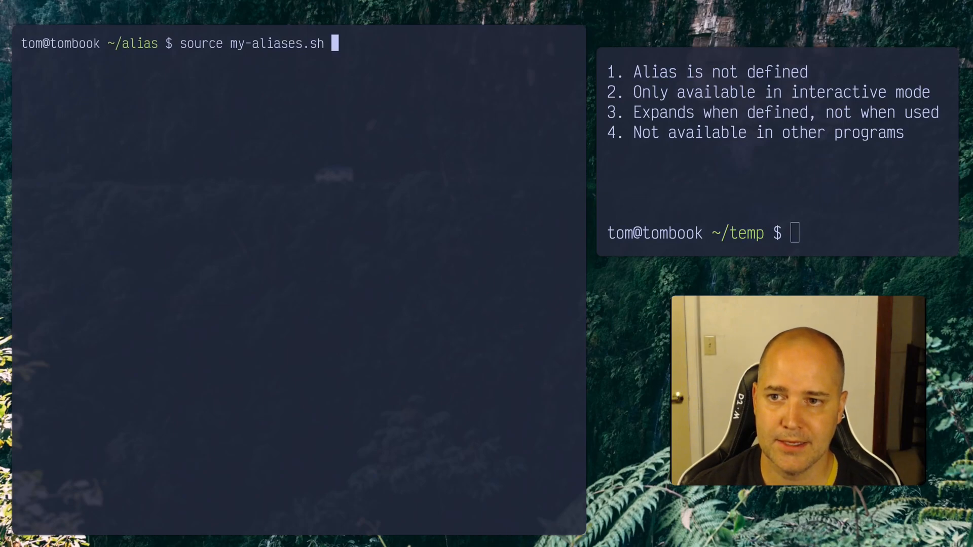
type("co")
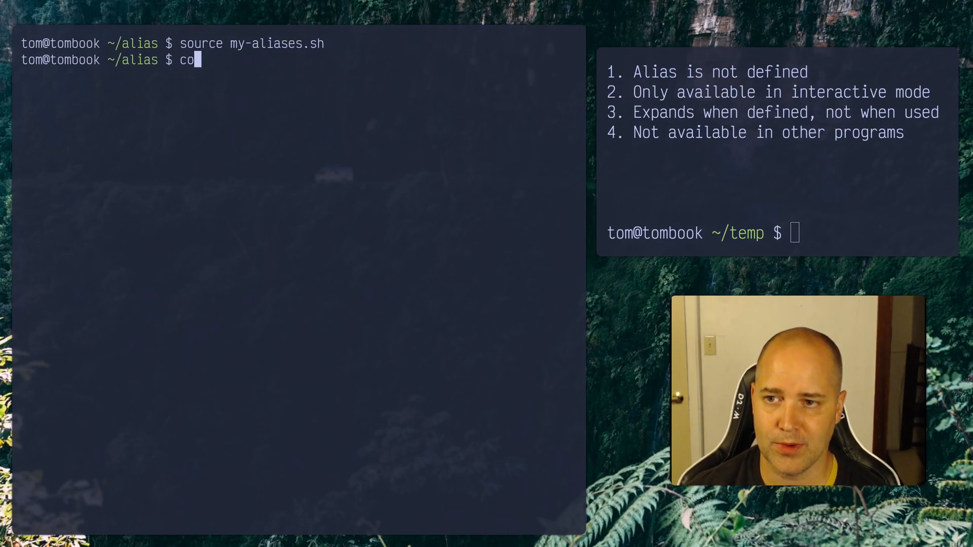
type("olpwd")
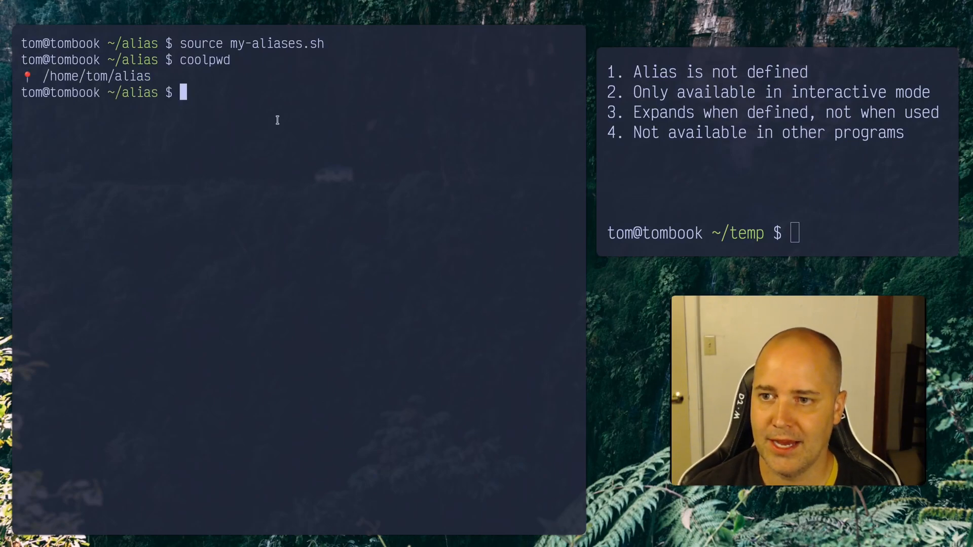
type("cd")
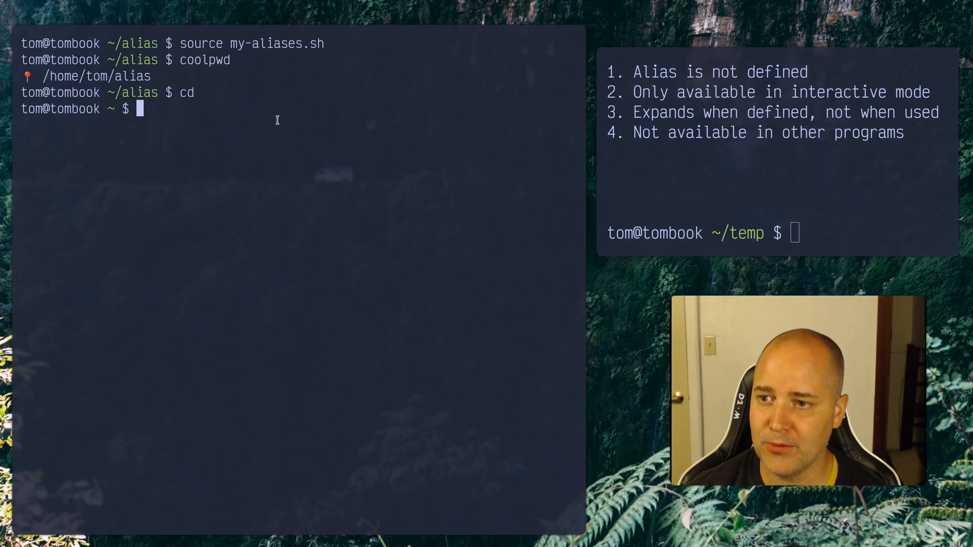
type("coolpwd")
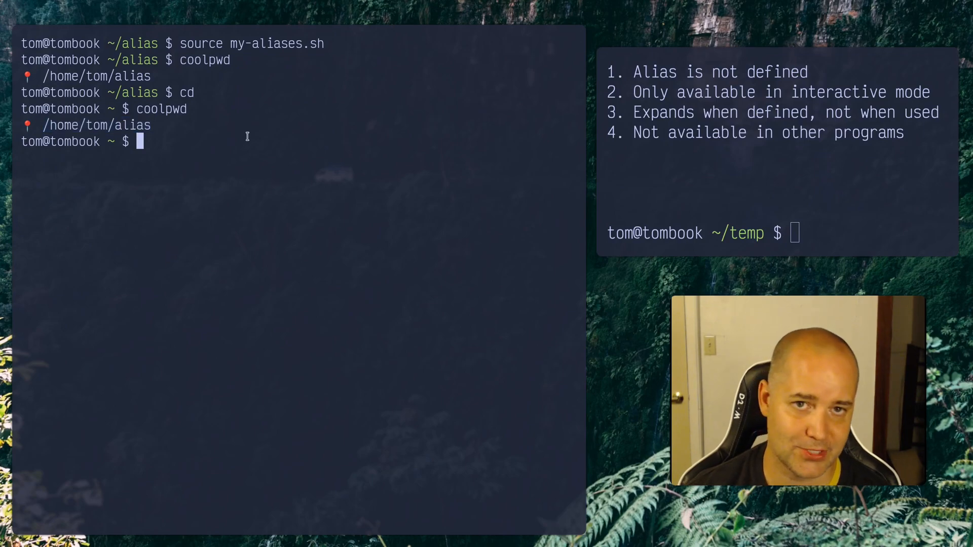
Return to ~/alias and reopen my-aliases.sh in vim.
type("cd alias/")
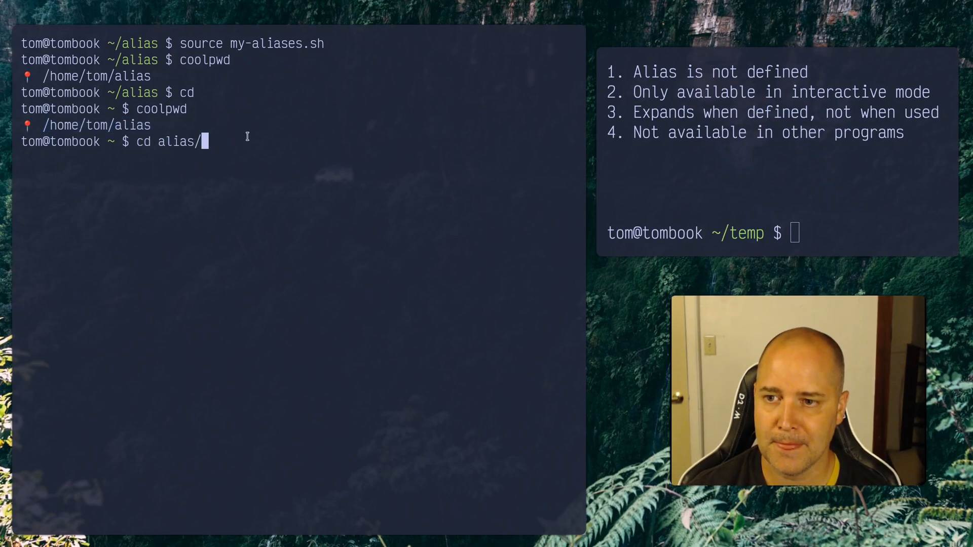
type("vd")
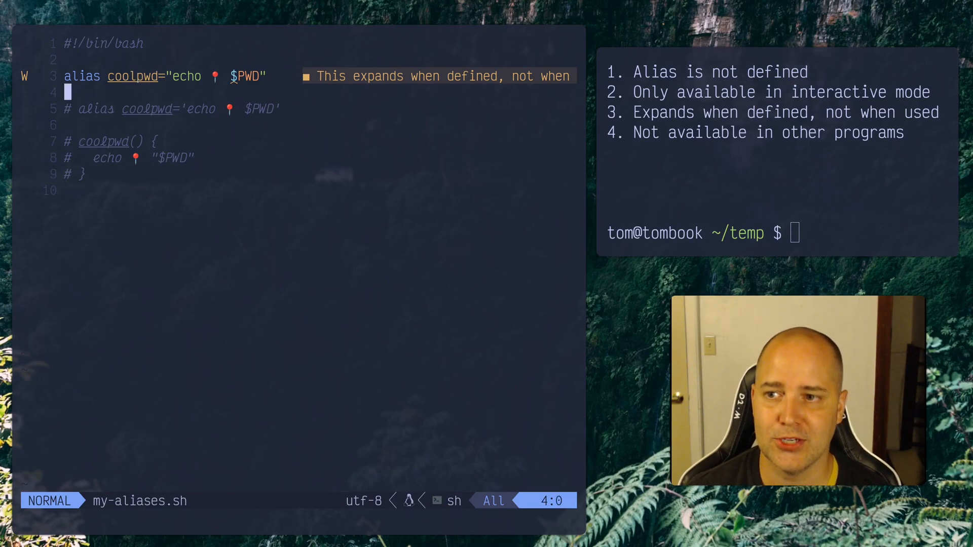
mouse_move(137, 76)
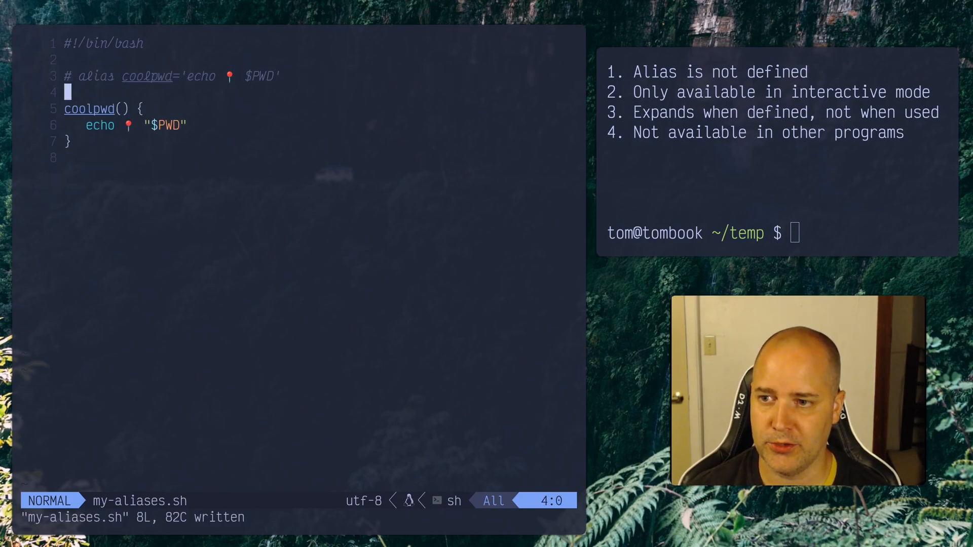
Rename the uncommented function to coolpwd2, source it, and show it prints /home/tom after cd.
key("j")
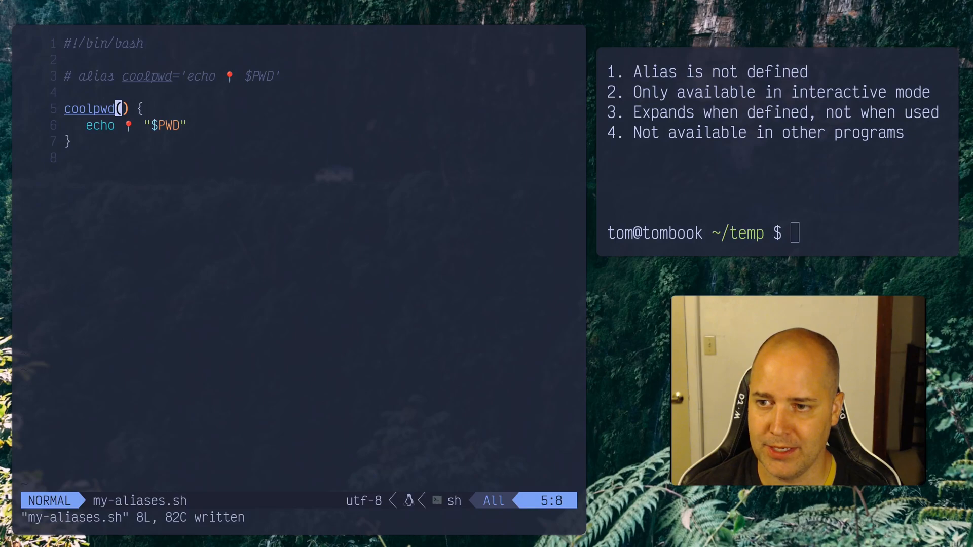
type("2")
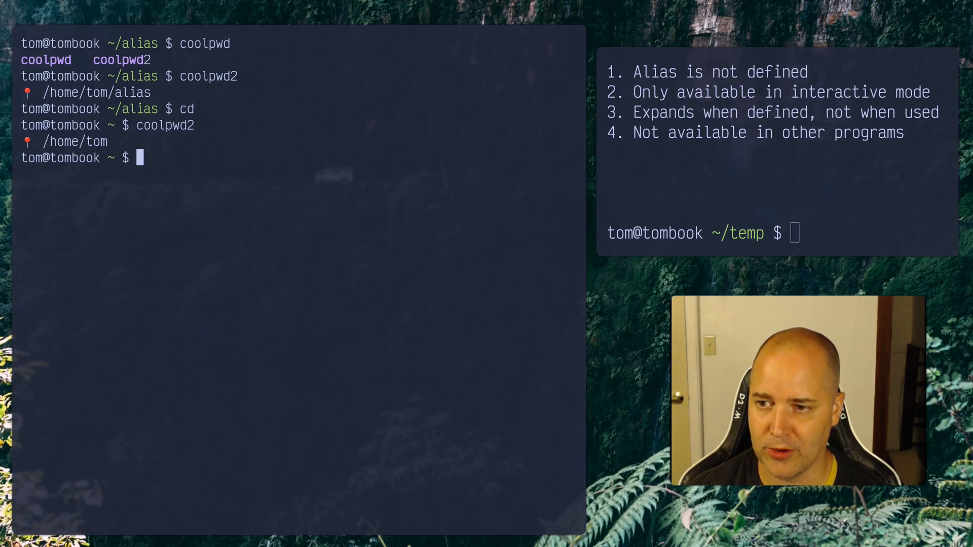
type("coolpwd2")
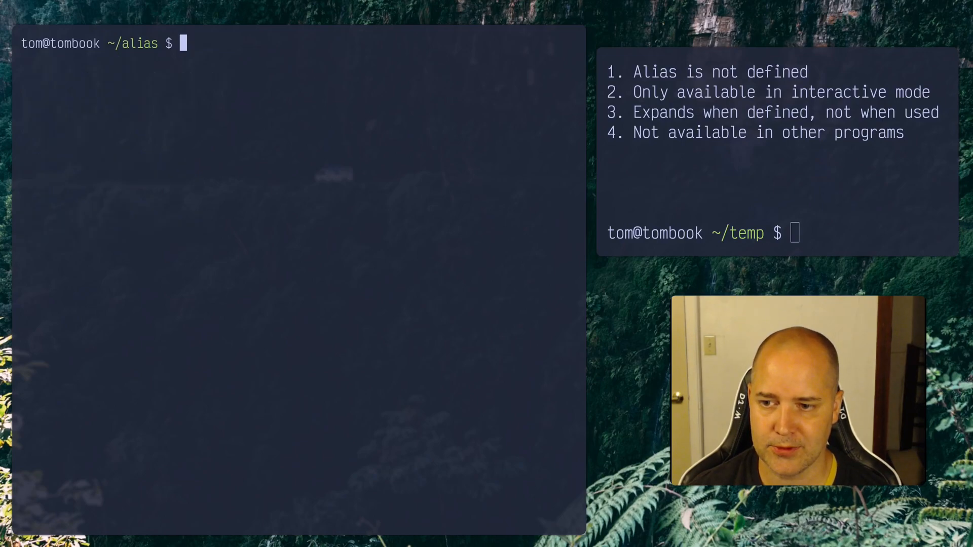
Review my-aliases.sh in vim, confirming coolpwd now uses single quotes, then leave the editor.
type("vim al")
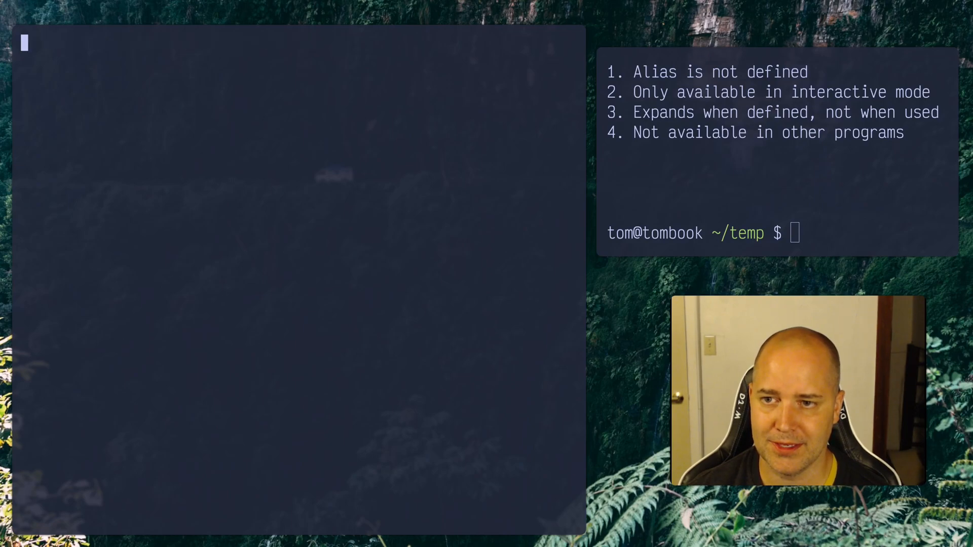
key("V")
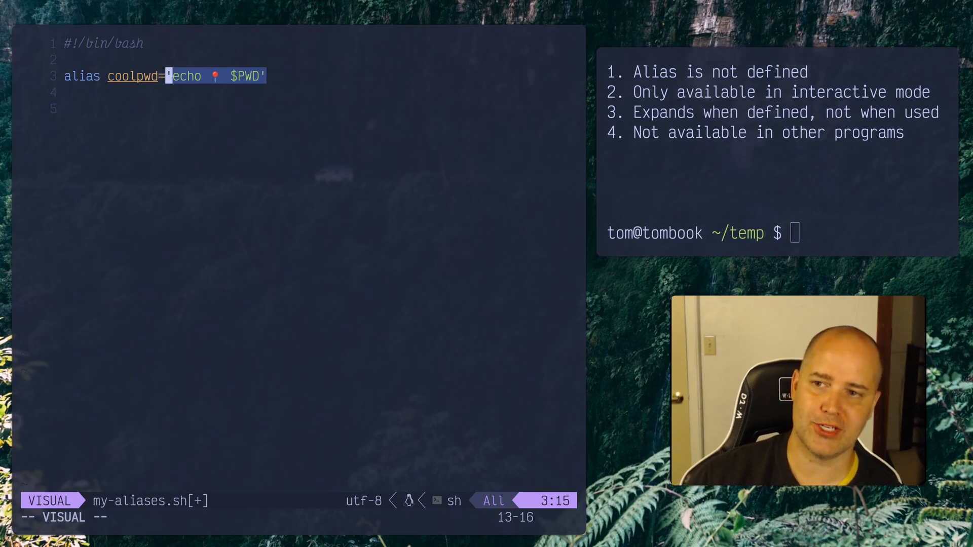
key("Escape")
type("sour")
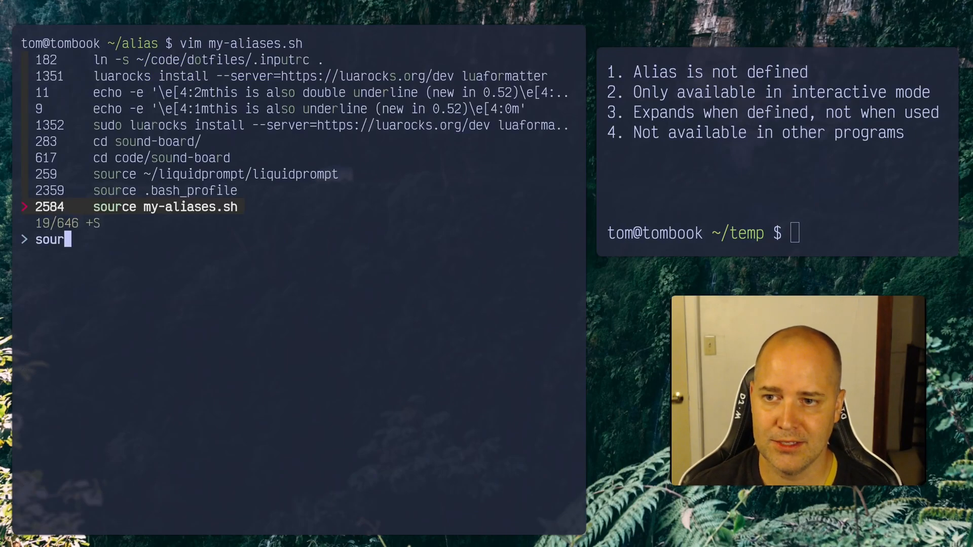
Re-source my-aliases.sh and verify coolpwd prints ~/alias, then / after cd /.
key("Enter")
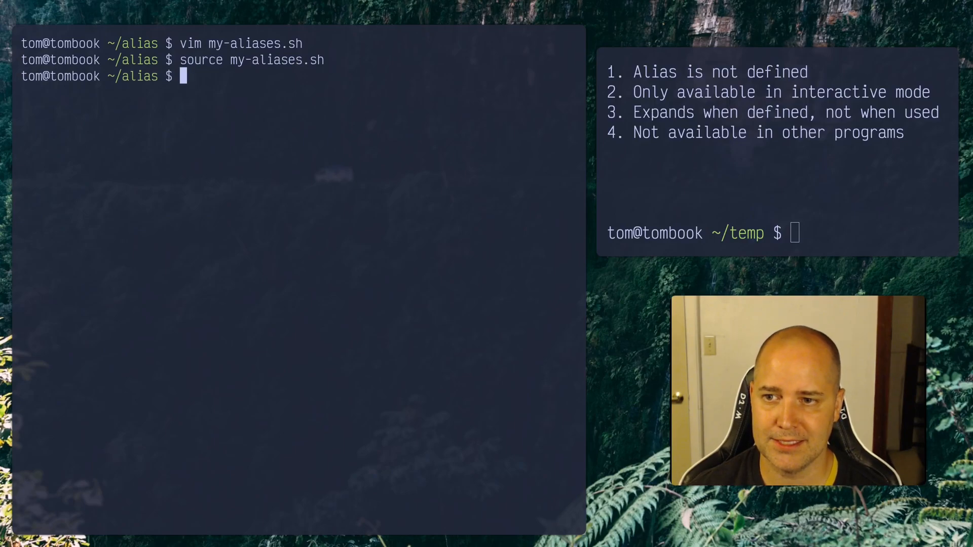
type("coolp")
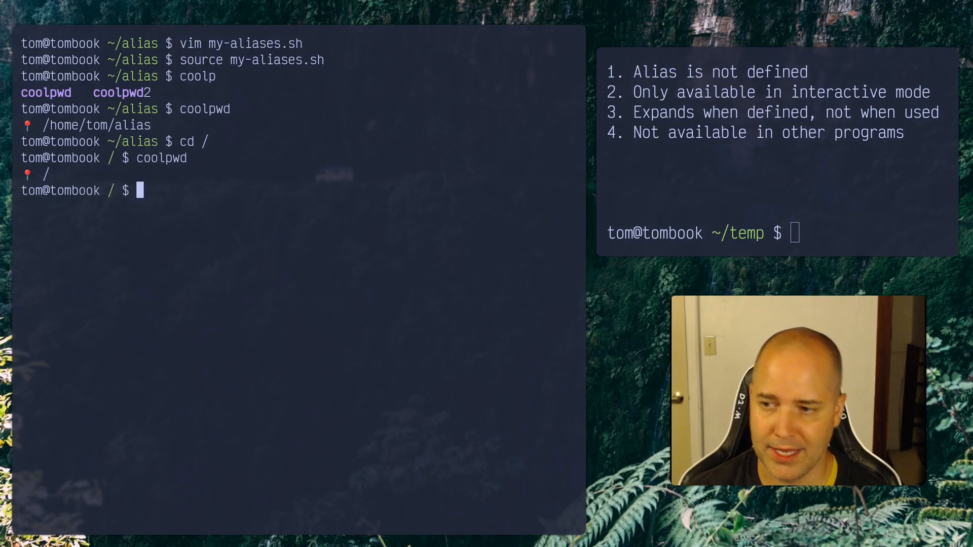
type("cd")
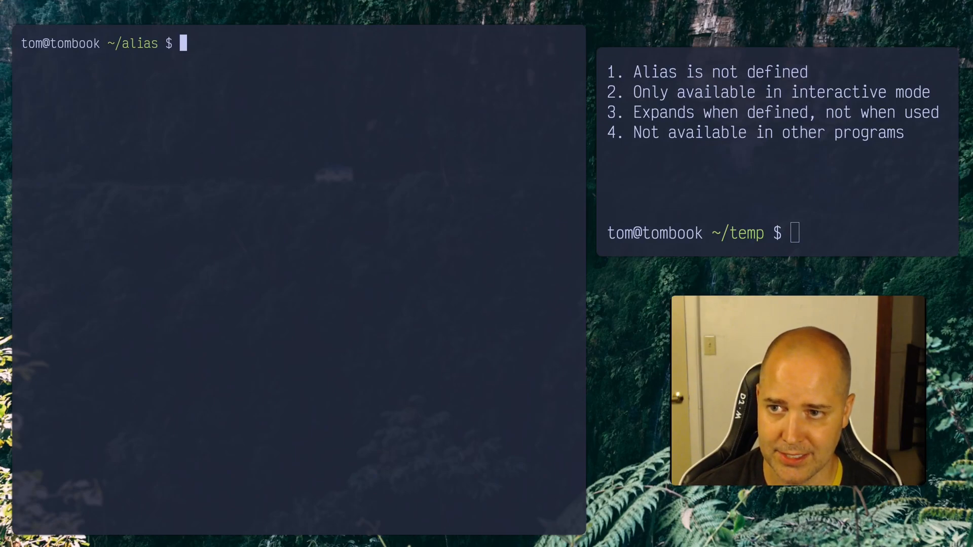
Compare alias listings: coolpwd and hello present in this shell but absent in a child bash.
type("alias")
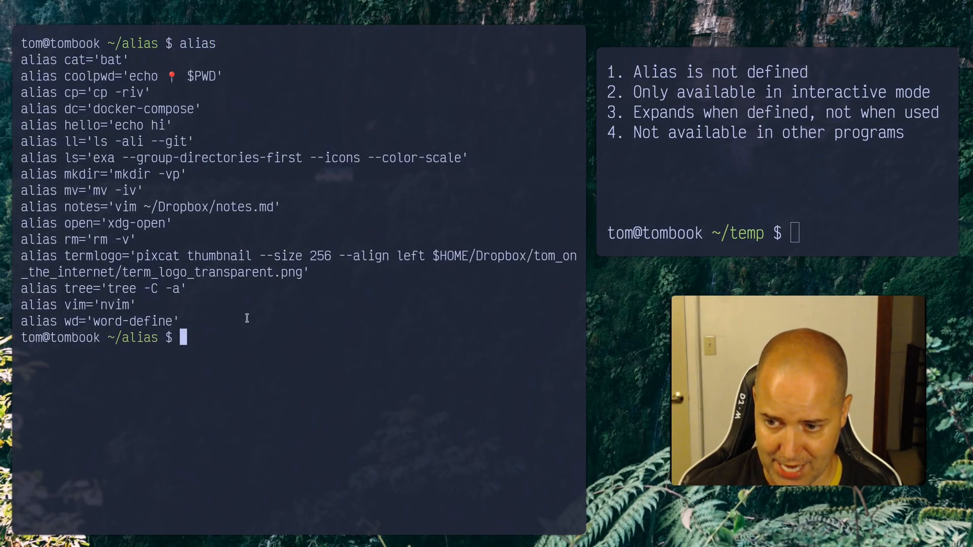
type("bash")
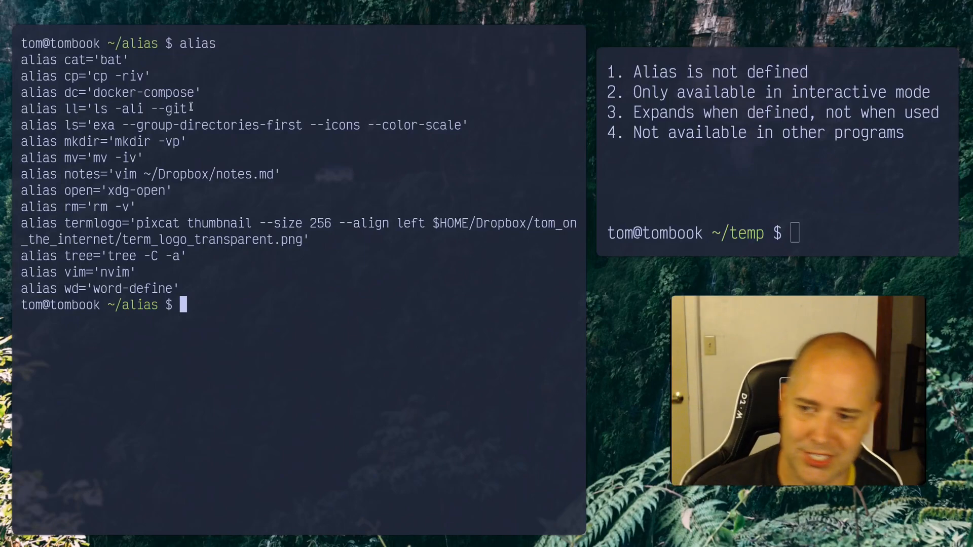
key("ctrl+l")
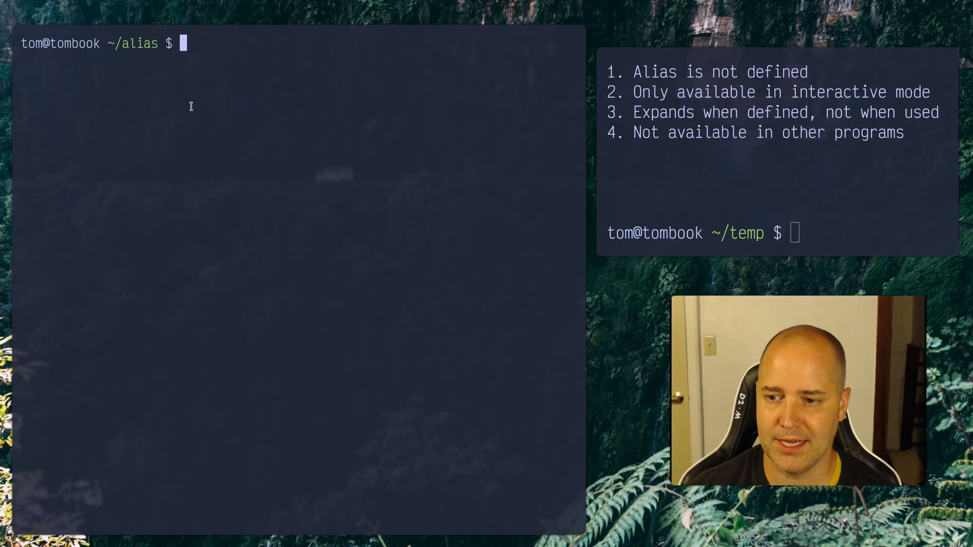
type("alias")
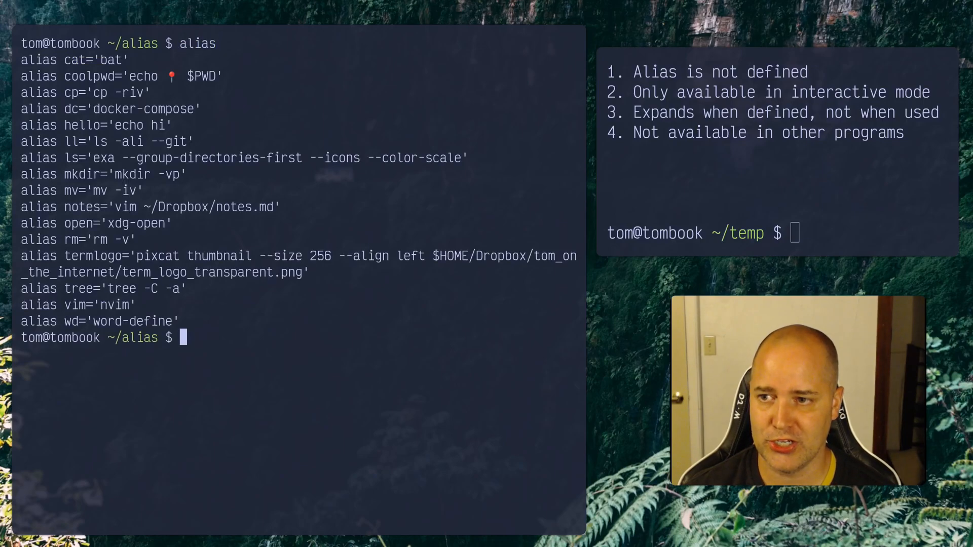
Show a zsh subshell lists only its own default aliases and lacks the Bash variable $D.
type("zsh")
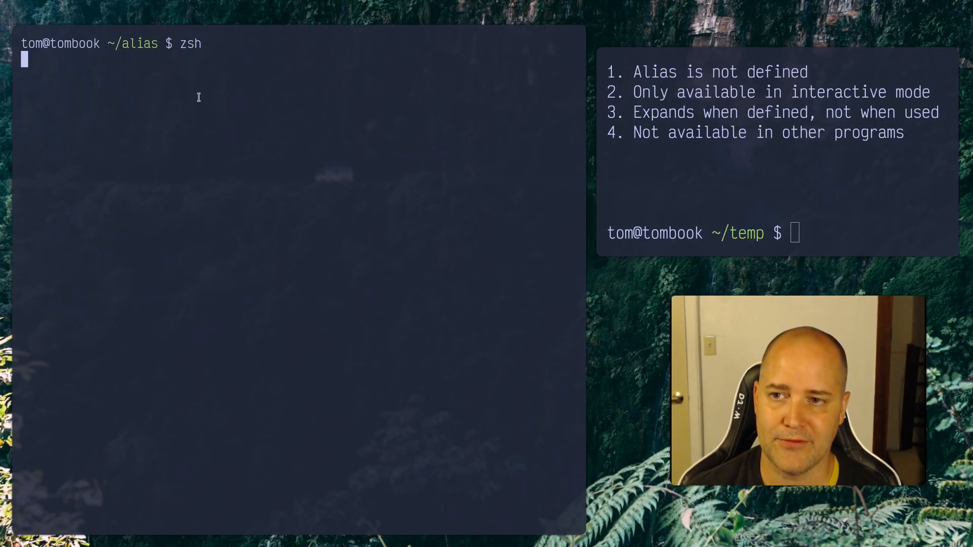
type("alias")
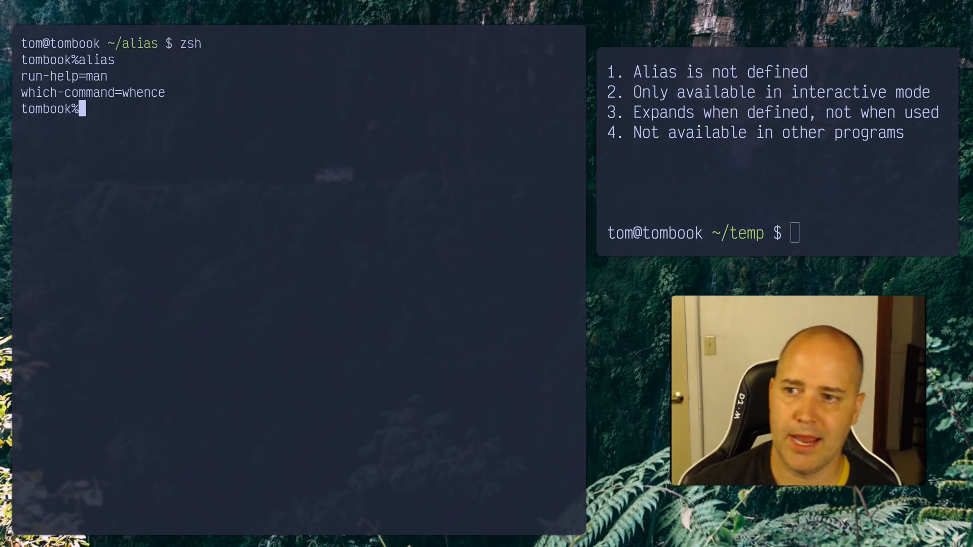
type("echo $D")
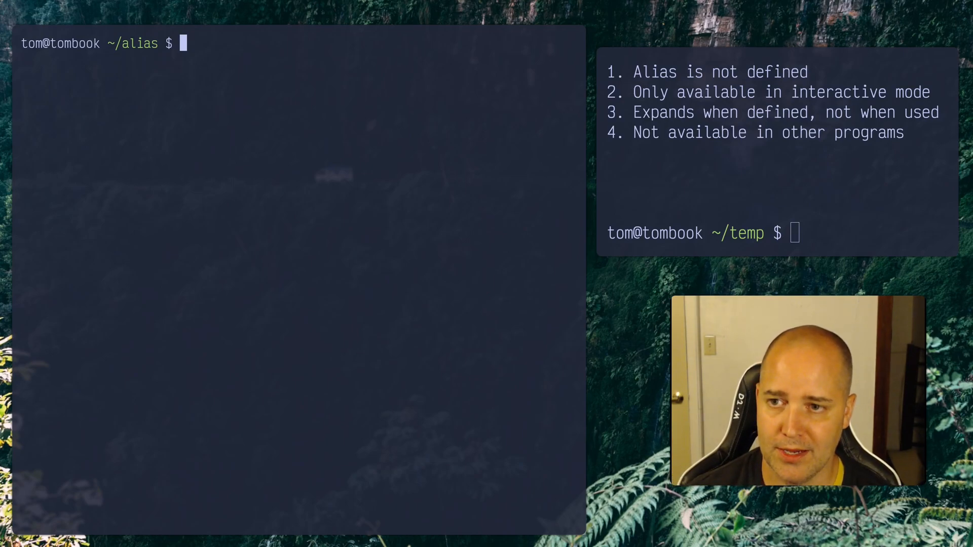
Demonstrate hello runs as an alias printing hi while echo hello prints the literal word hello.
type("hello")
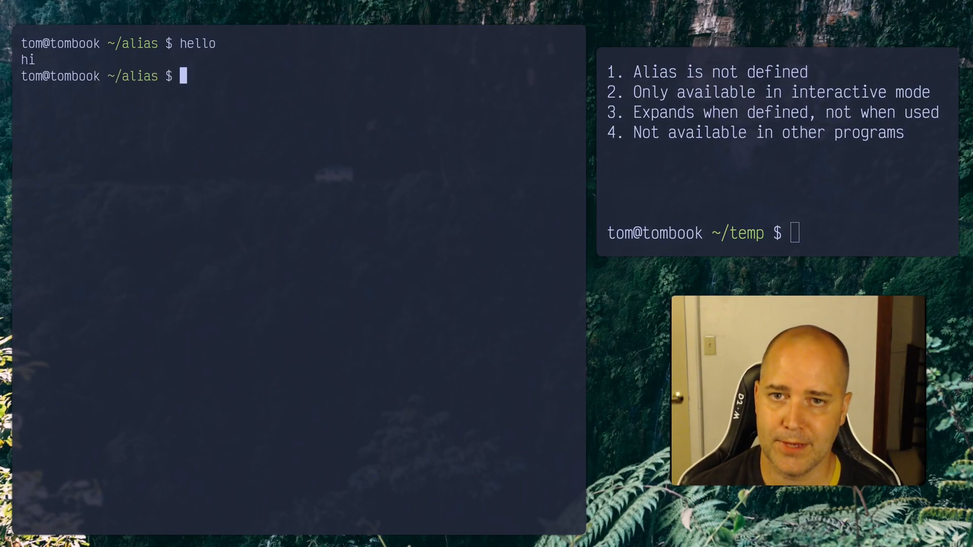
type("ehcho")
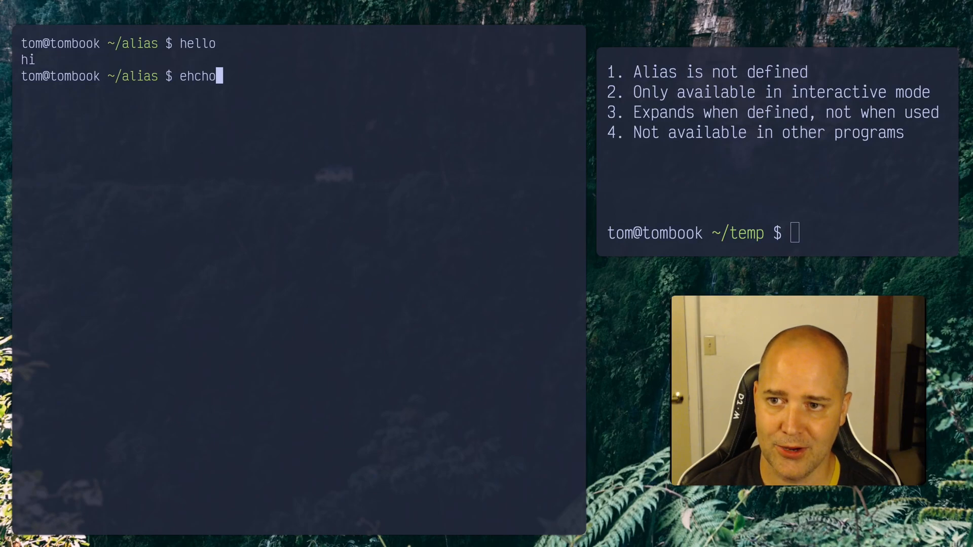
key("BackSpace")
type(" he")
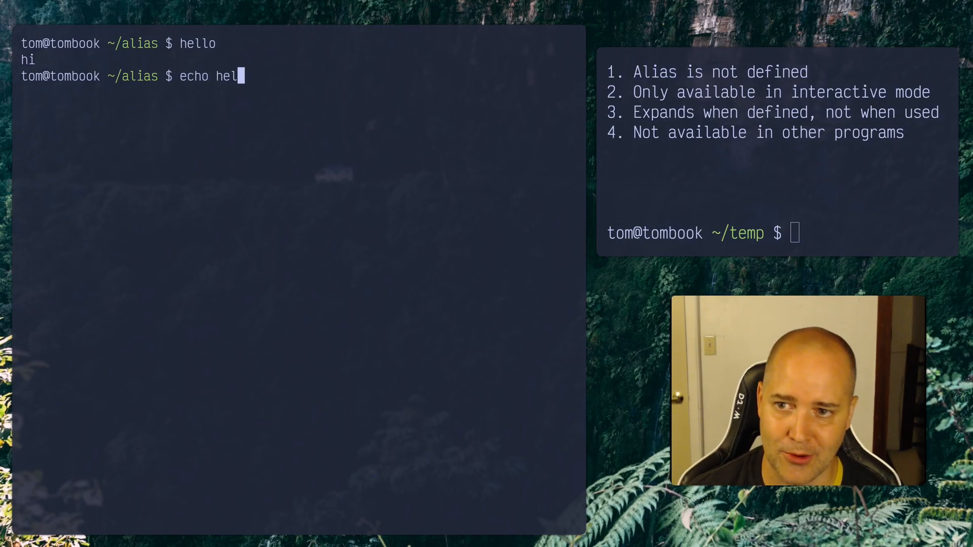
type("lo")
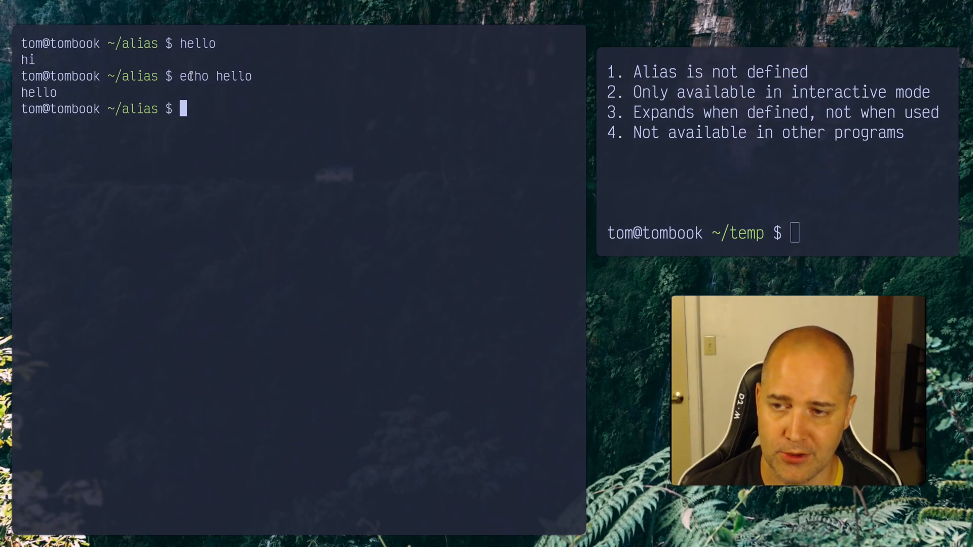
Repeat the hello versus echo hello comparison, then start a zsh session.
type("a")
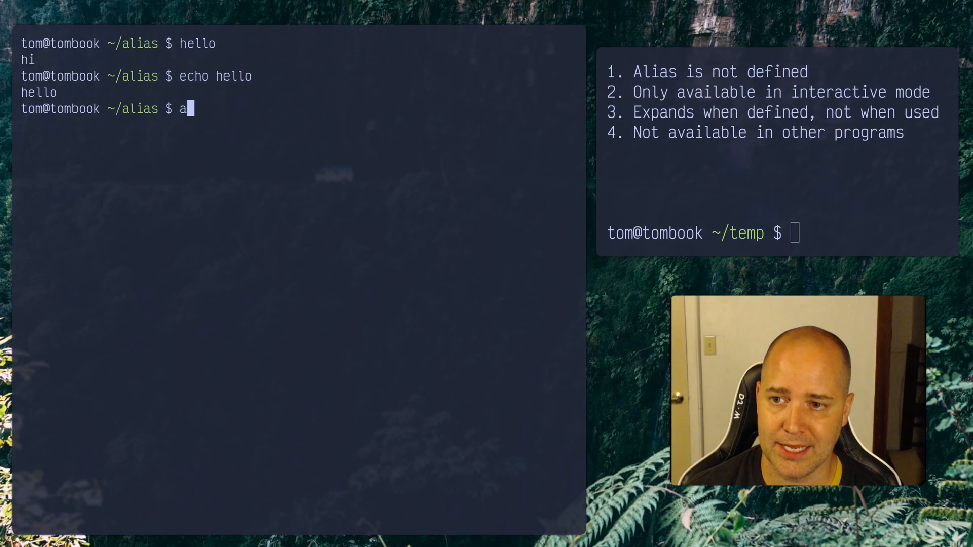
key("Backspace")
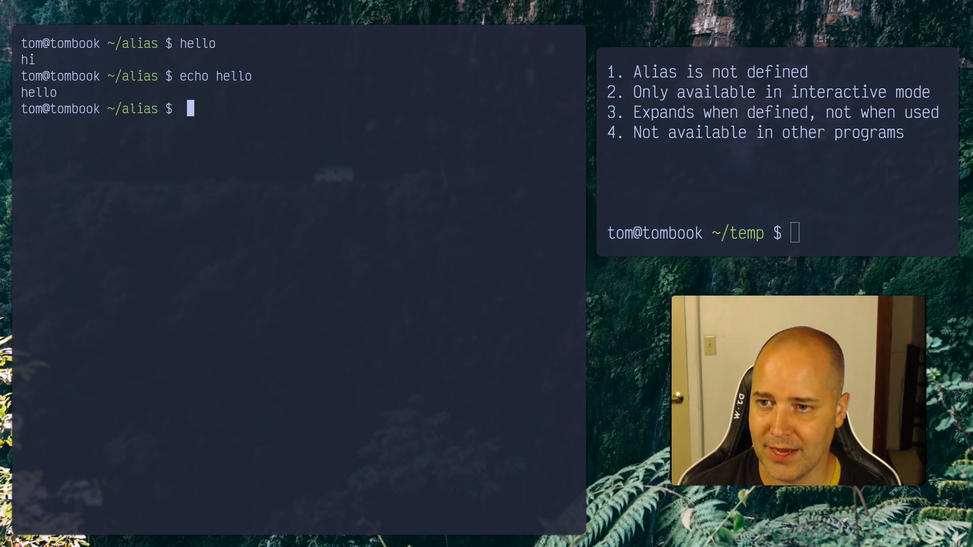
type("hello")
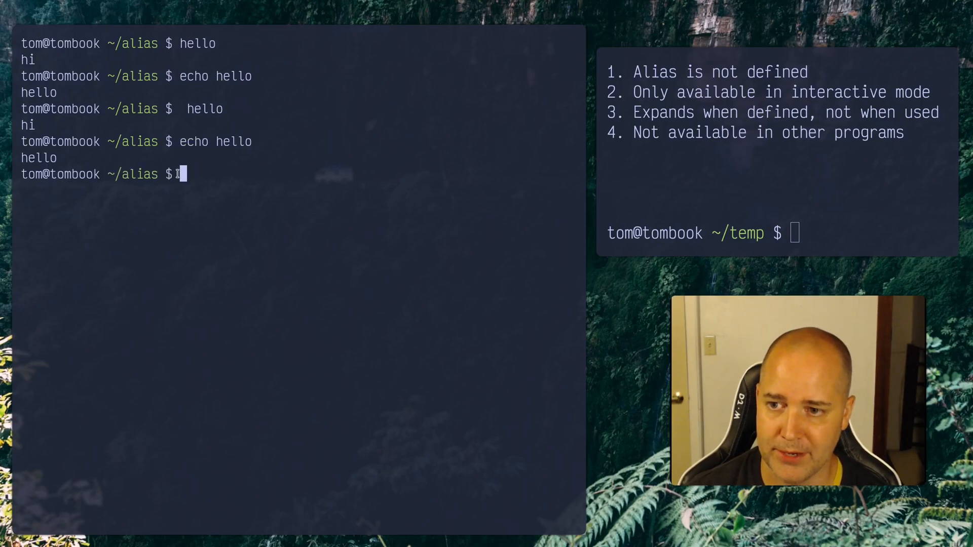
type("zs")
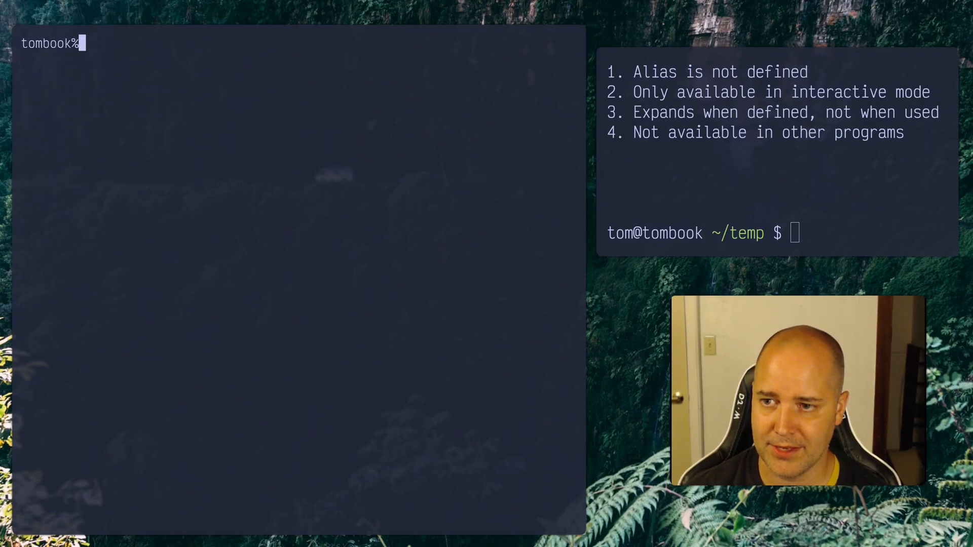
Define hello='echo hi' as an ordinary zsh alias and test it.
type("alias")
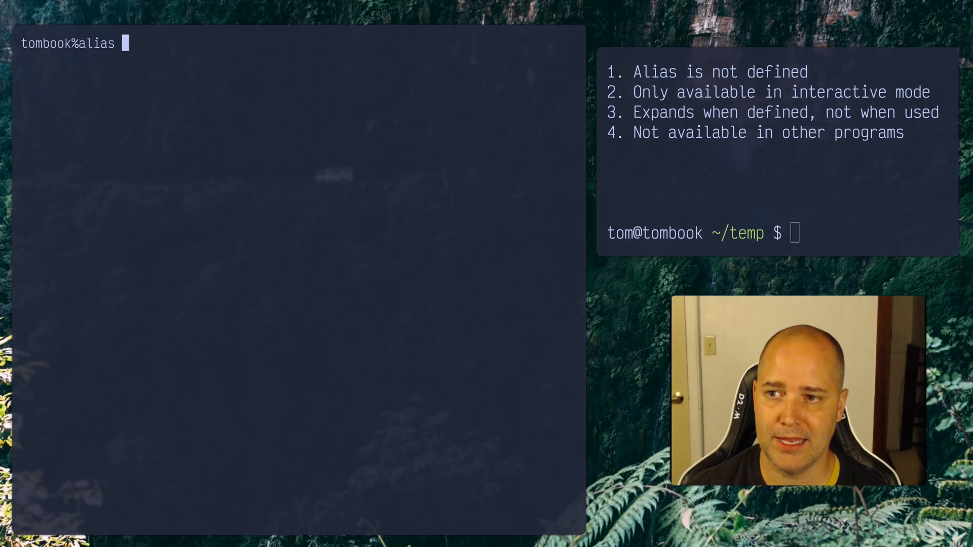
type("hello=")
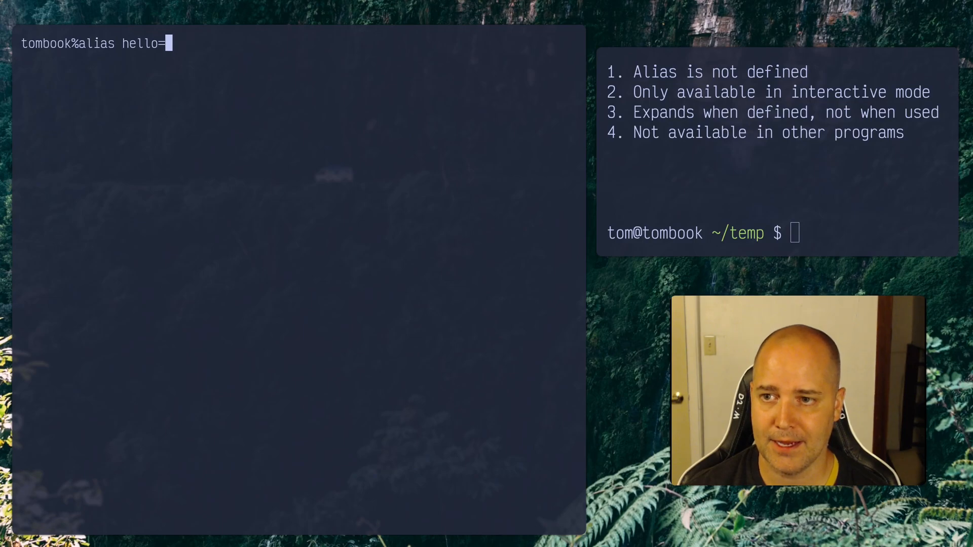
type("'echo hi")
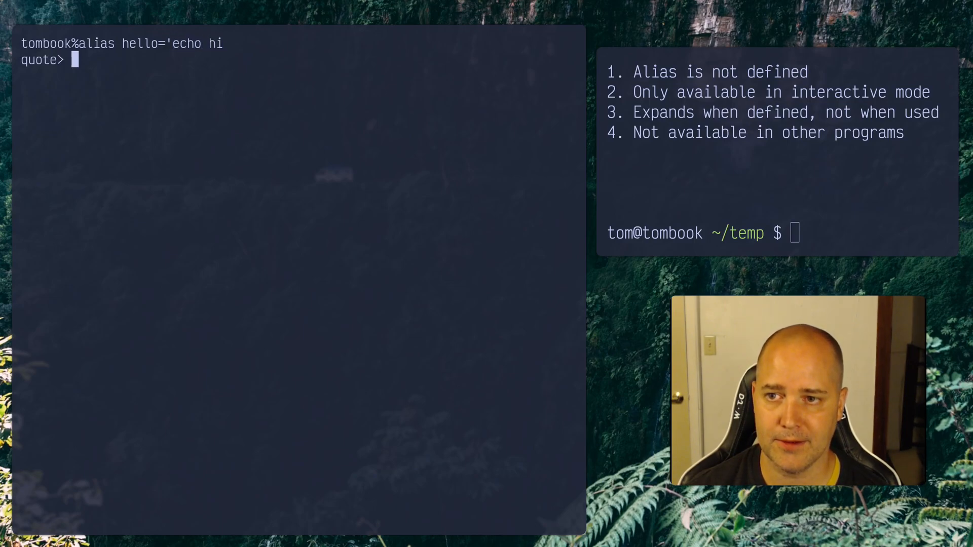
type("'")
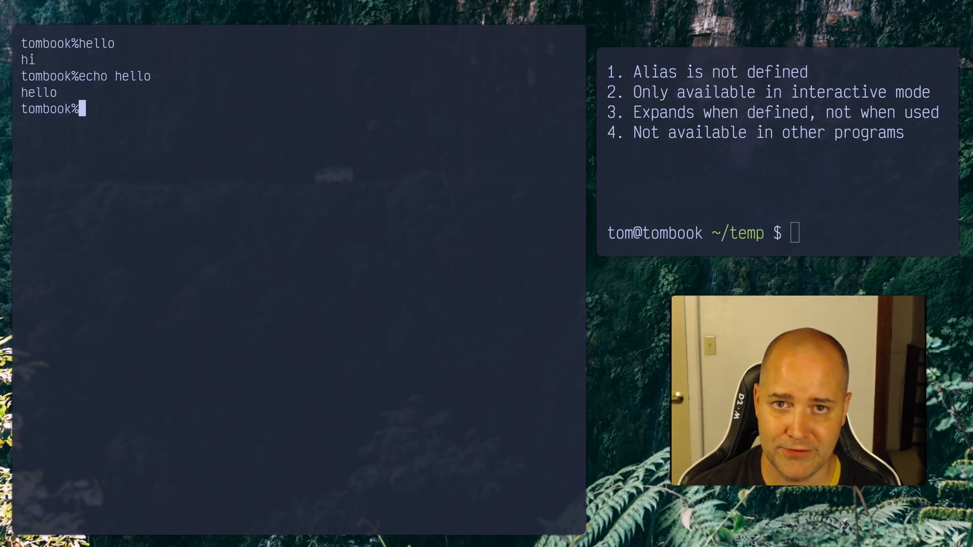
Redefine hello as a global alias with alias -g so echo hello also expands to echo hi.
type("alias")
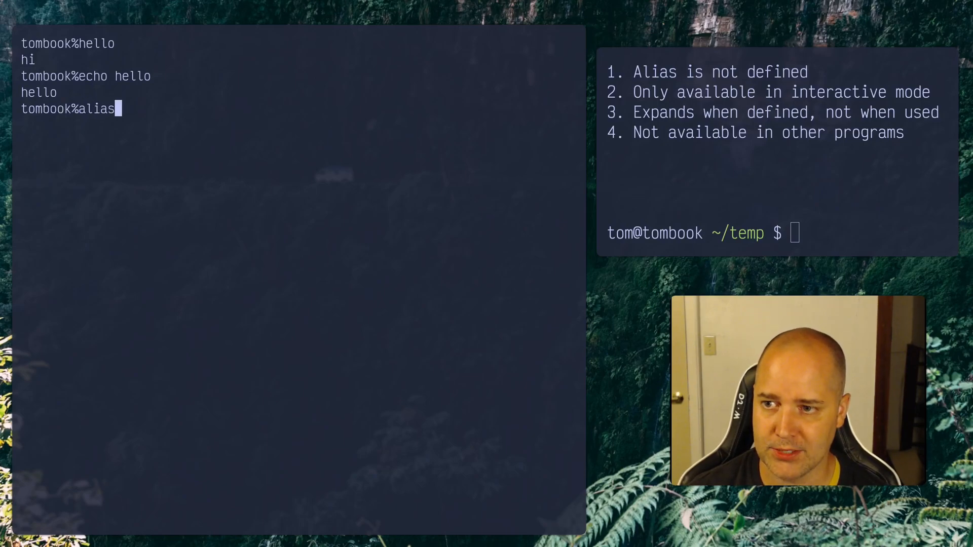
type("-g hello='ech")
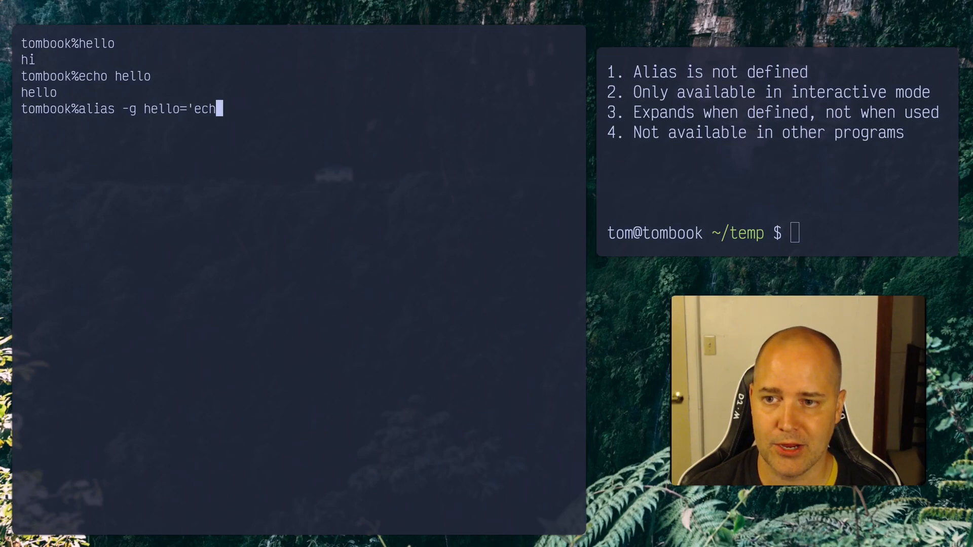
type("o hi'")
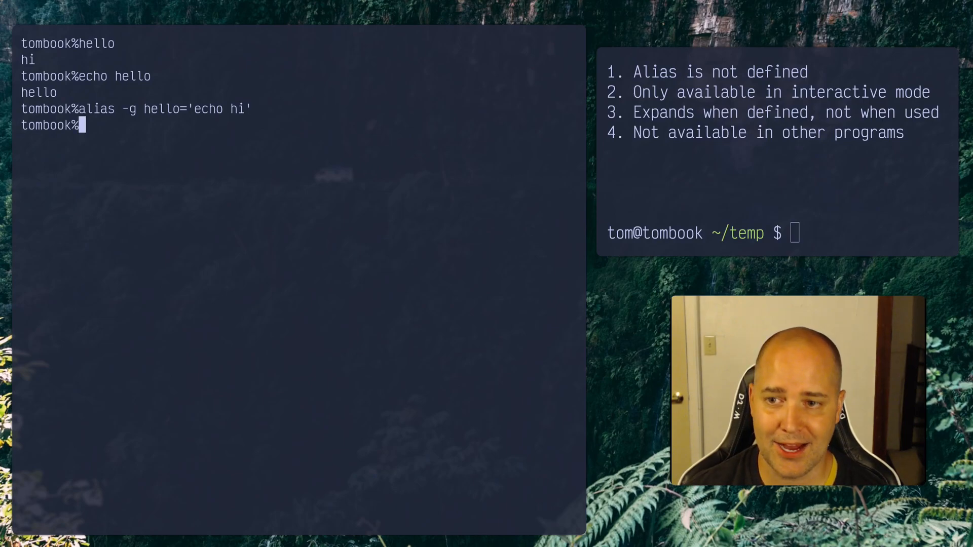
type("echo hello")
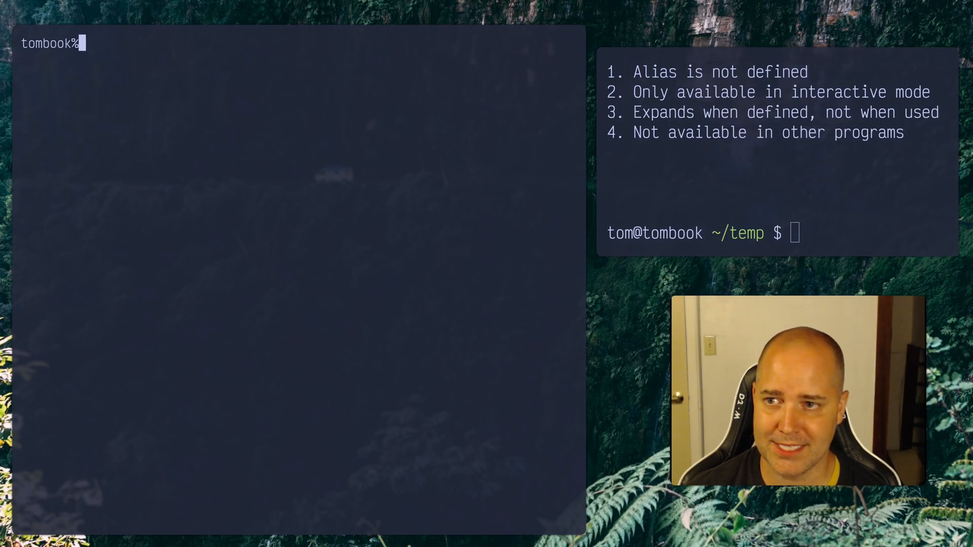
List aliases in a fresh home-directory session, showing coolpwd and hello are gone, then clear.
type("al")
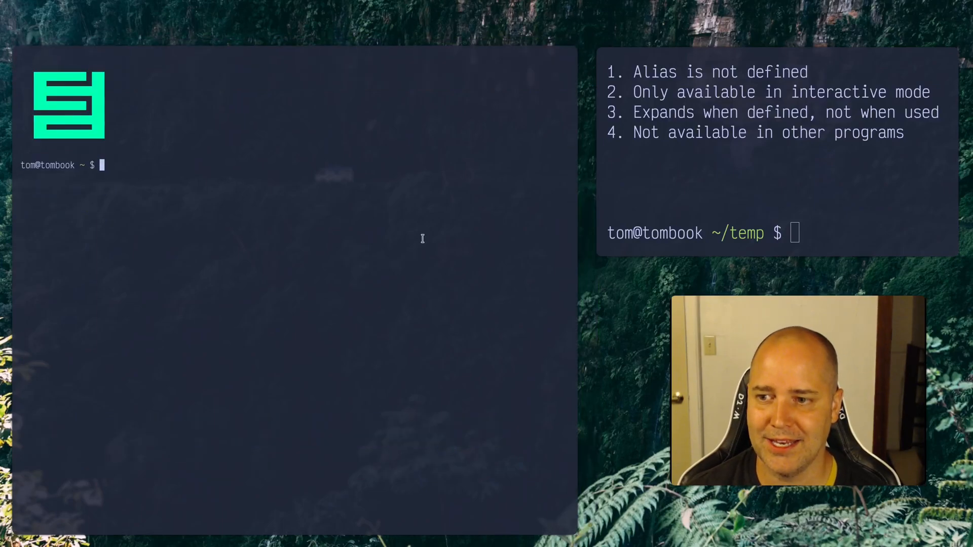
type("alias")
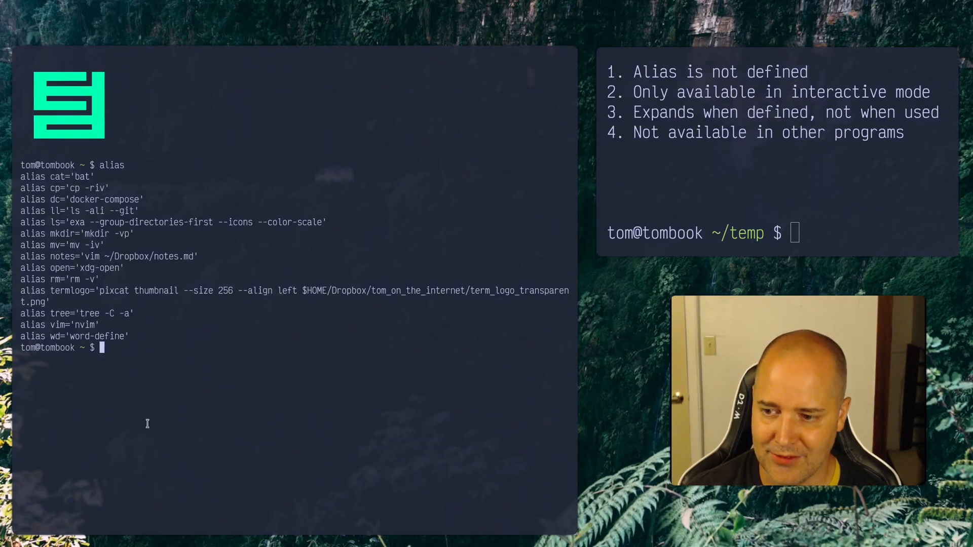
key("ctrl+l")
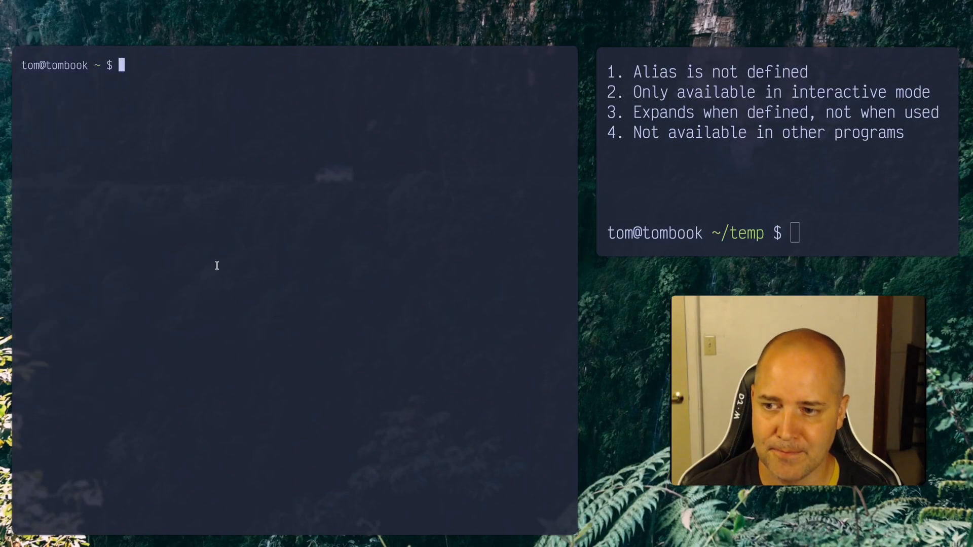